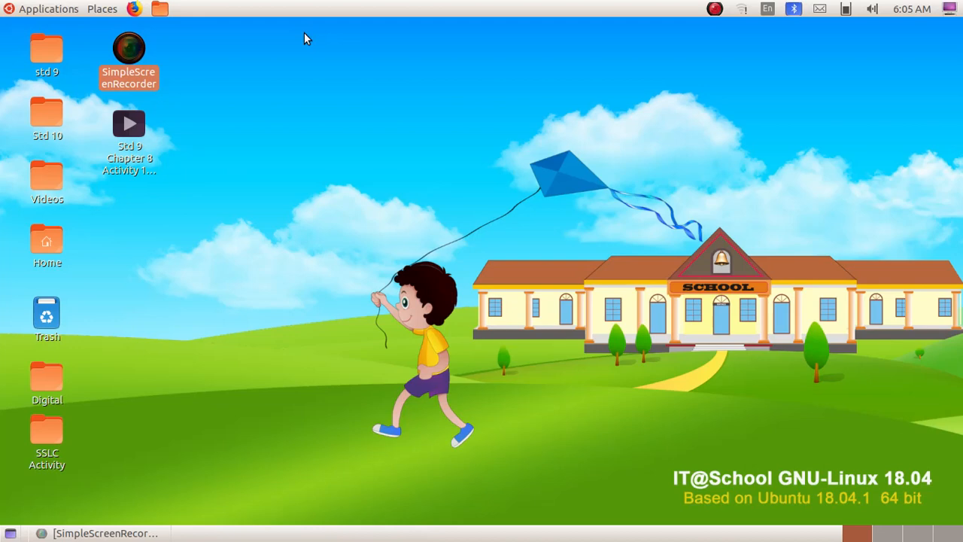
Launch gedit Text Editor from Applications > Accessories.
left_click(48, 9)
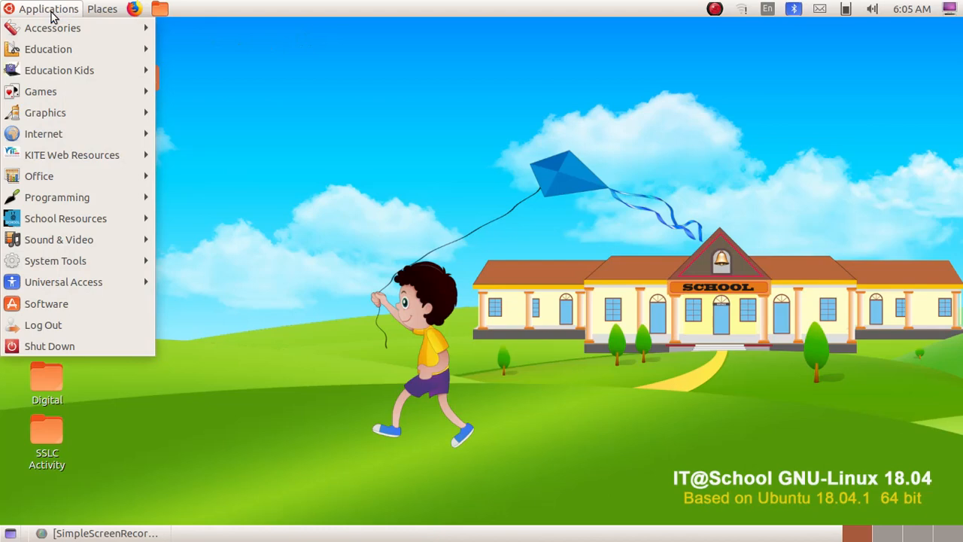
left_click(53, 27)
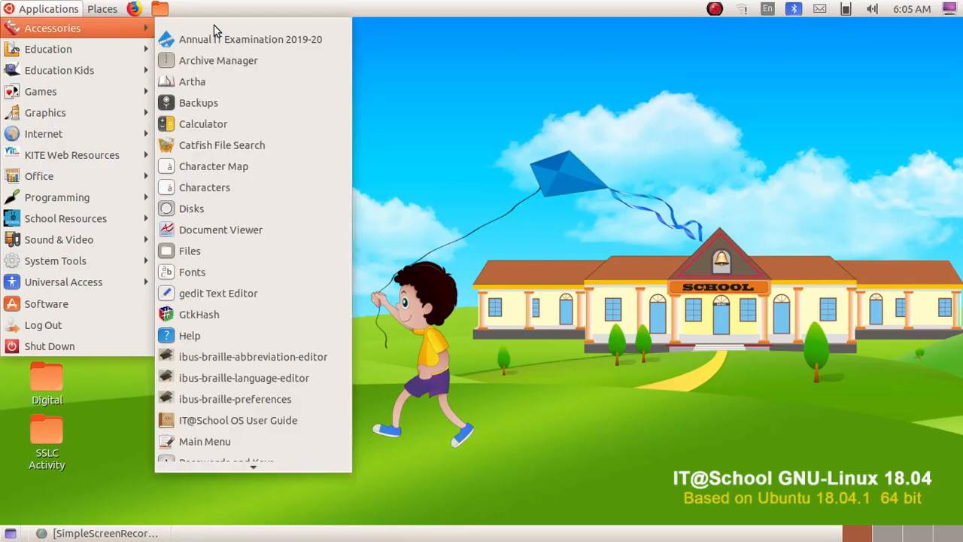
left_click(219, 292)
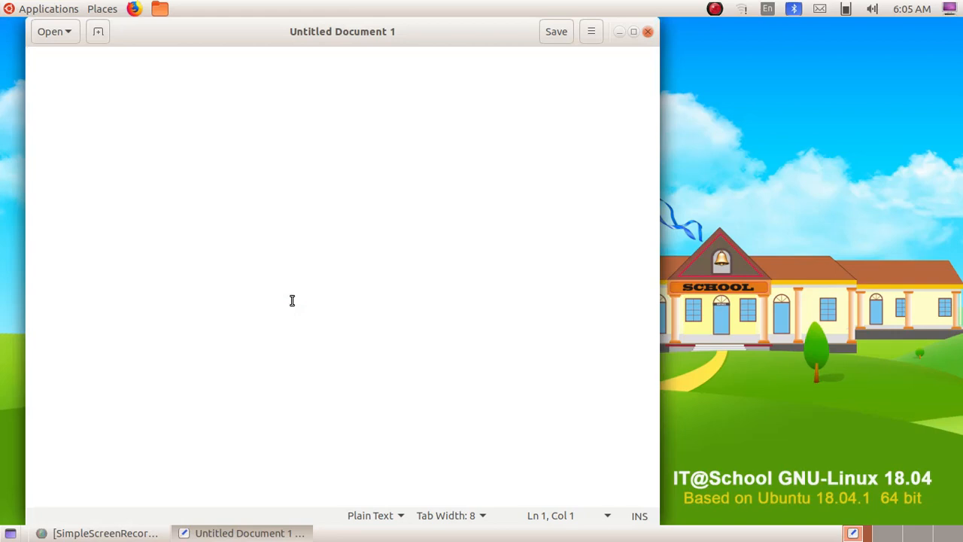
Start the page with an opening <html> tag on its own line.
type("<")
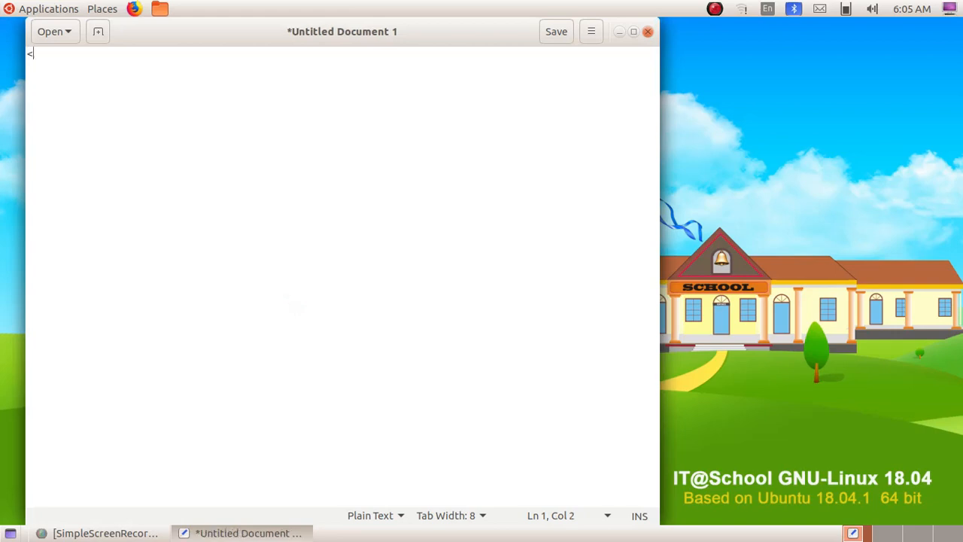
type("html")
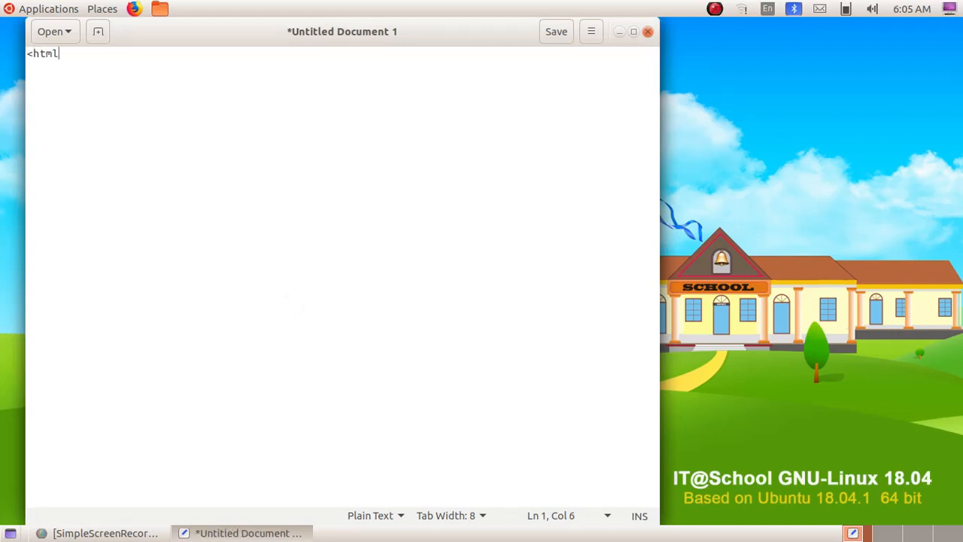
type(">")
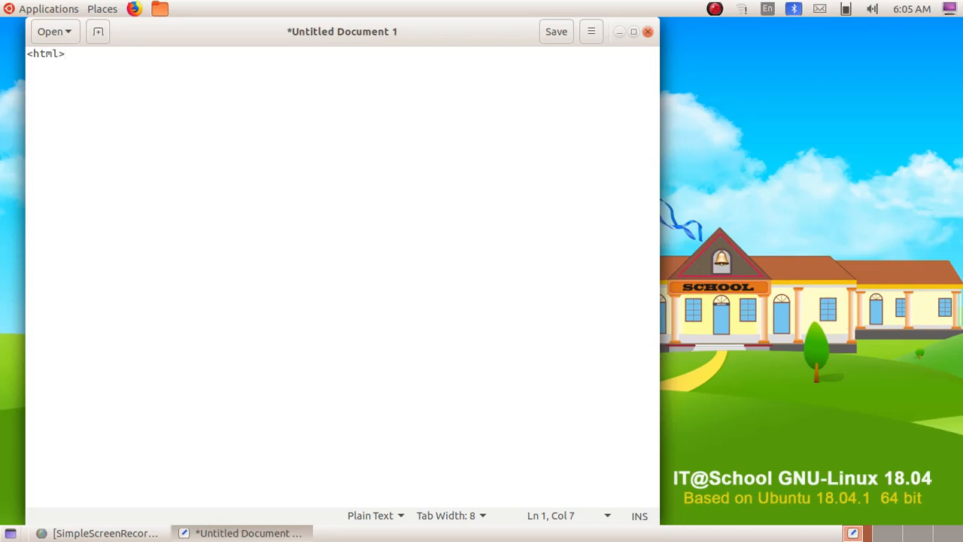
key("Return")
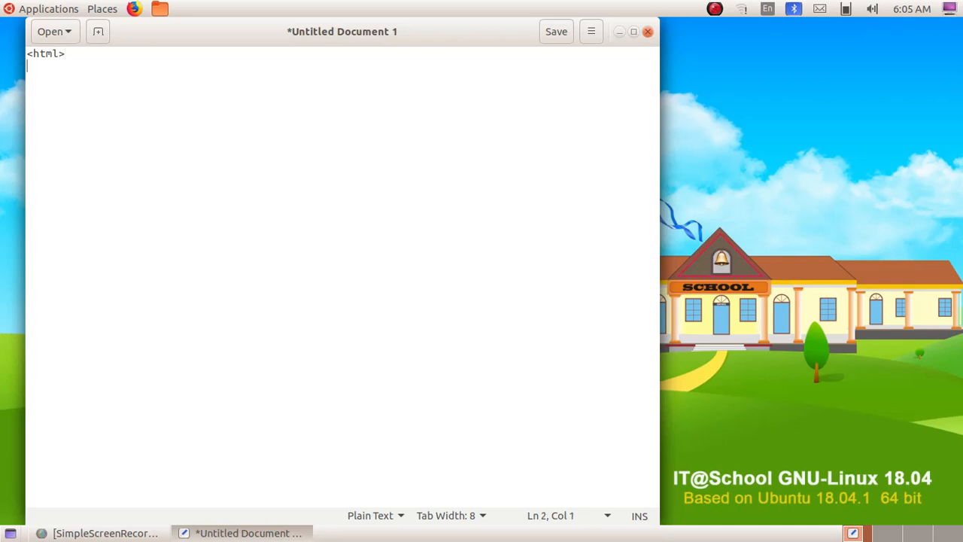
Add a title element reading 'My School' closed with </title>.
type("<t")
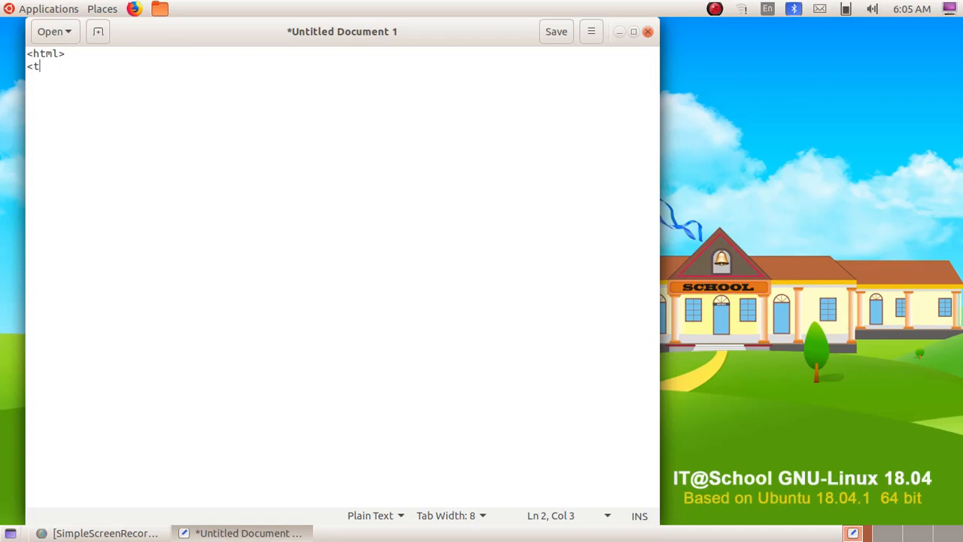
type("itle")
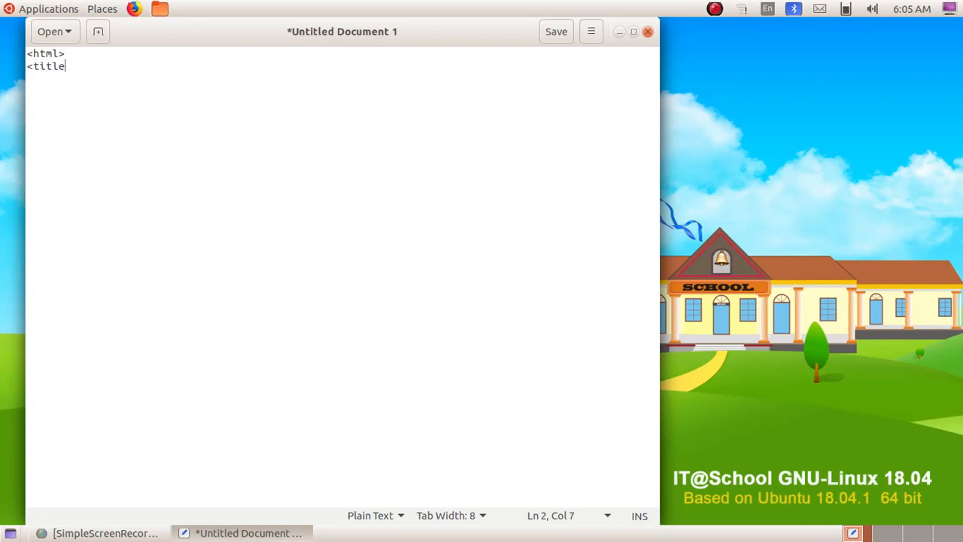
type(">")
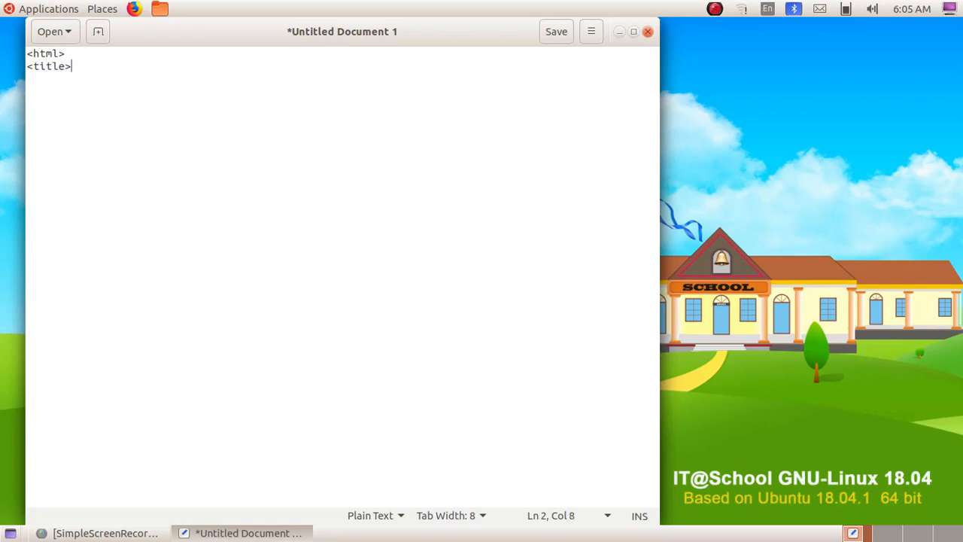
key("Return")
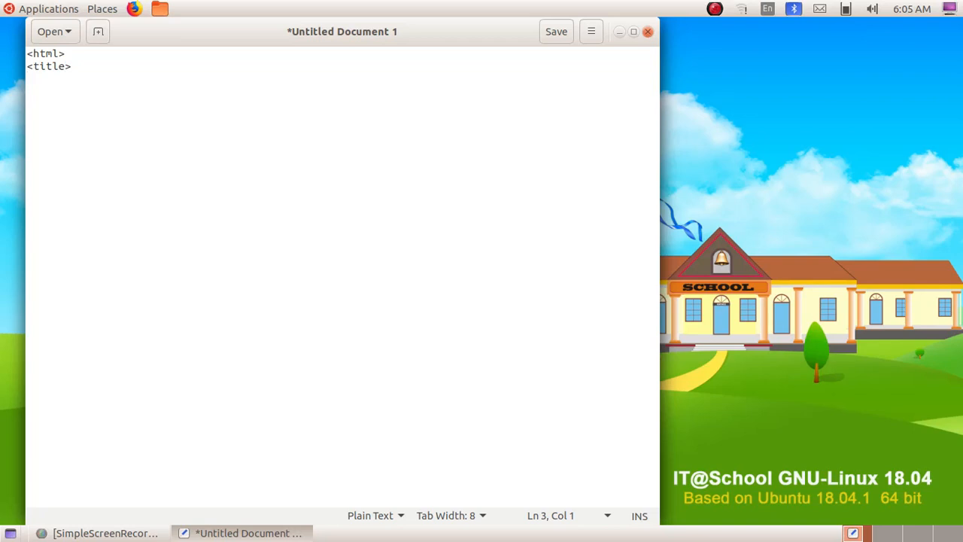
type("My")
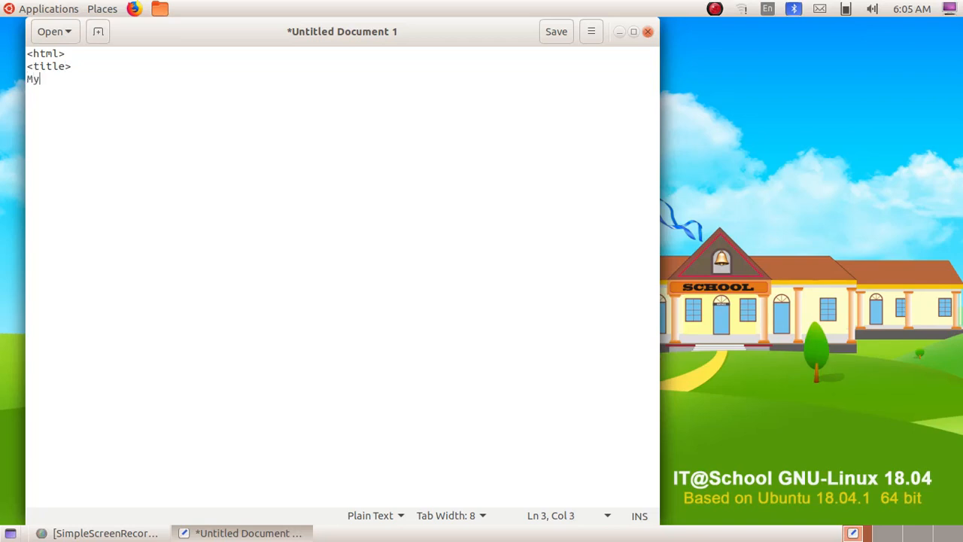
type("School")
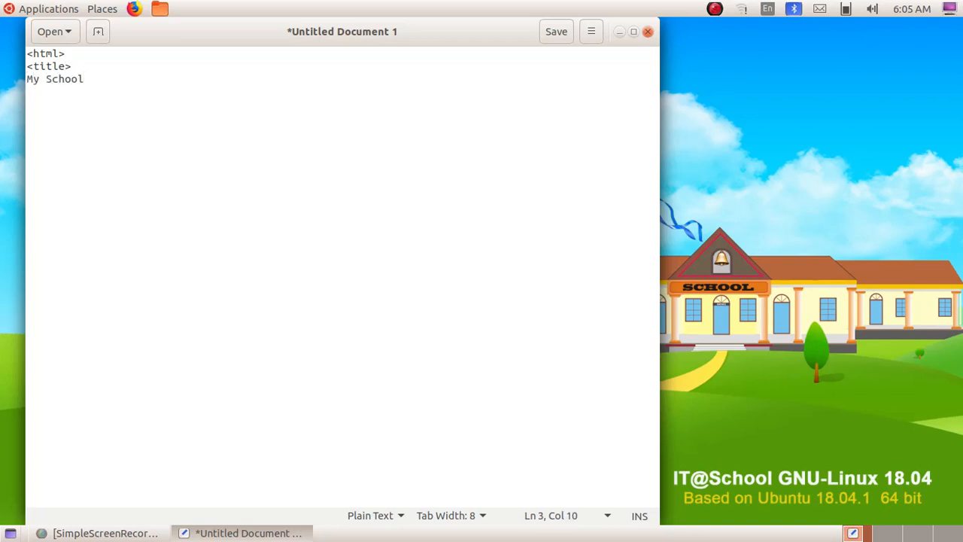
type("<")
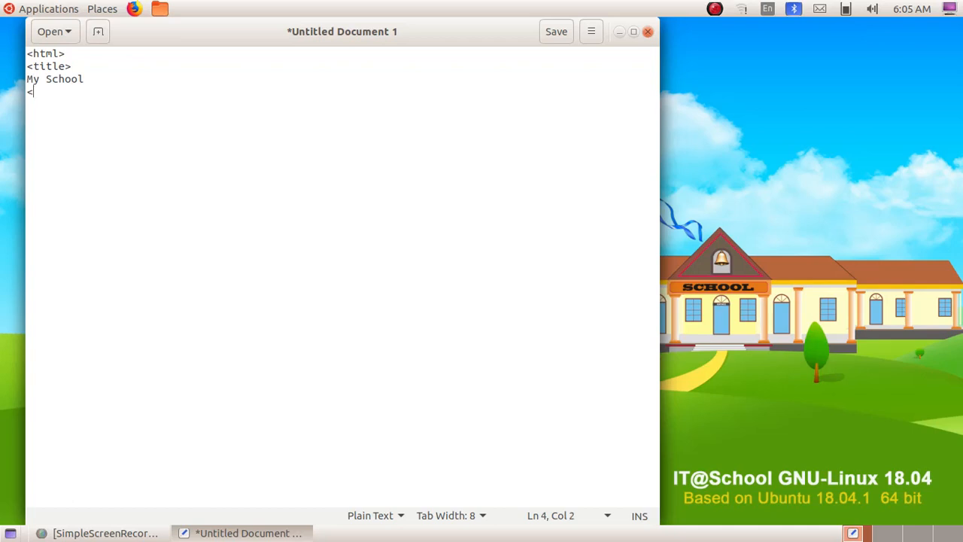
type("/titl")
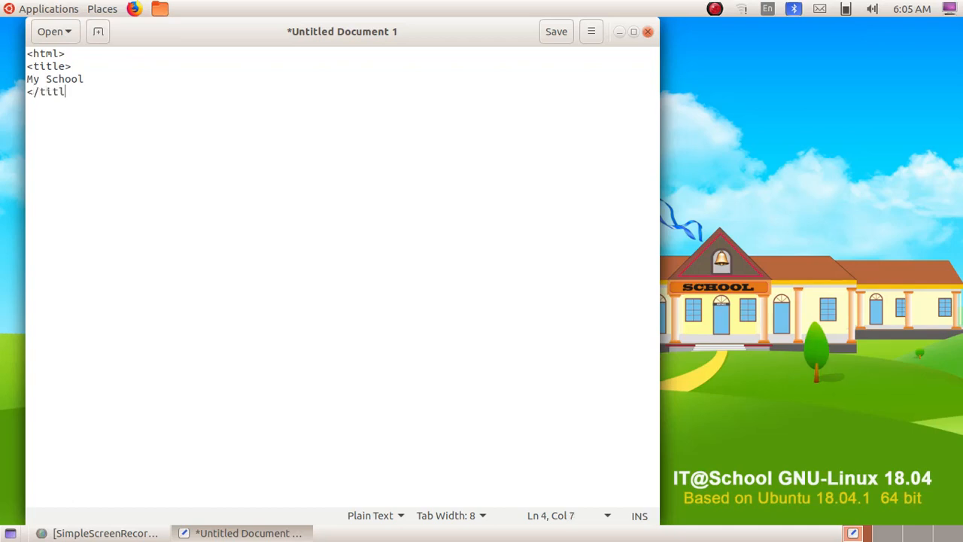
type("e>")
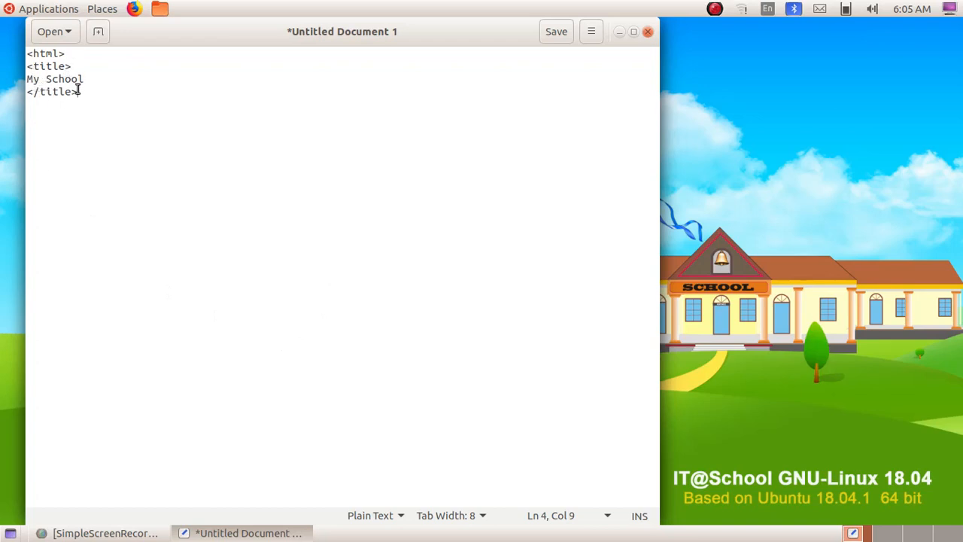
mouse_move(87, 78)
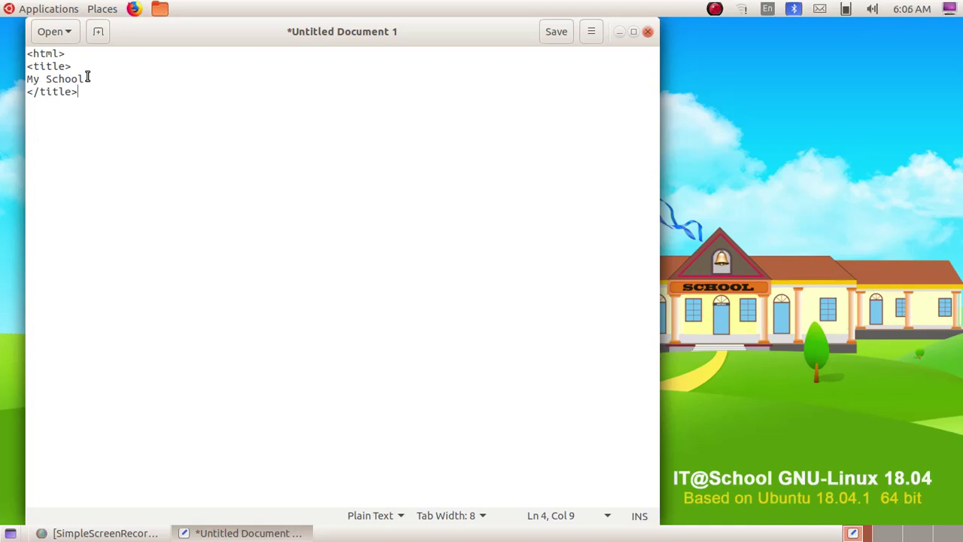
mouse_move(138, 118)
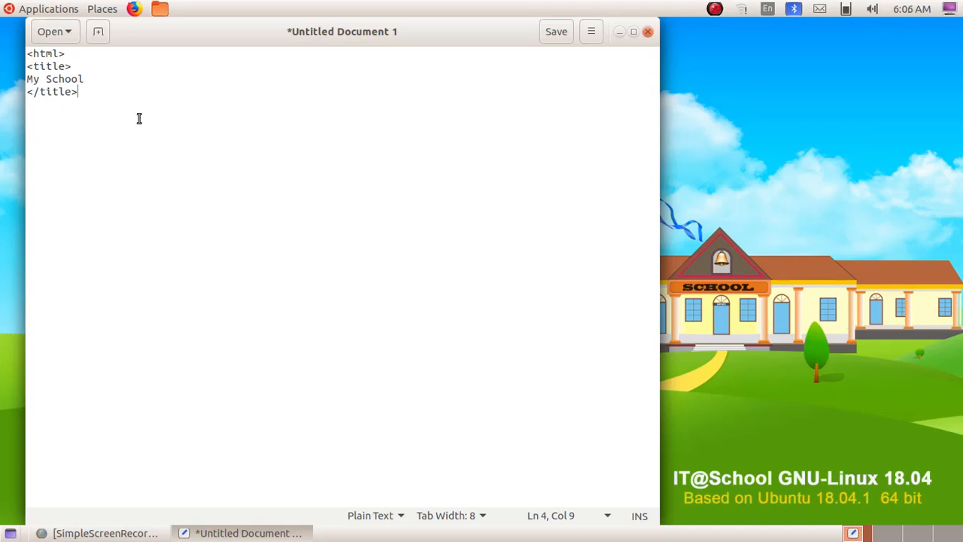
mouse_move(143, 127)
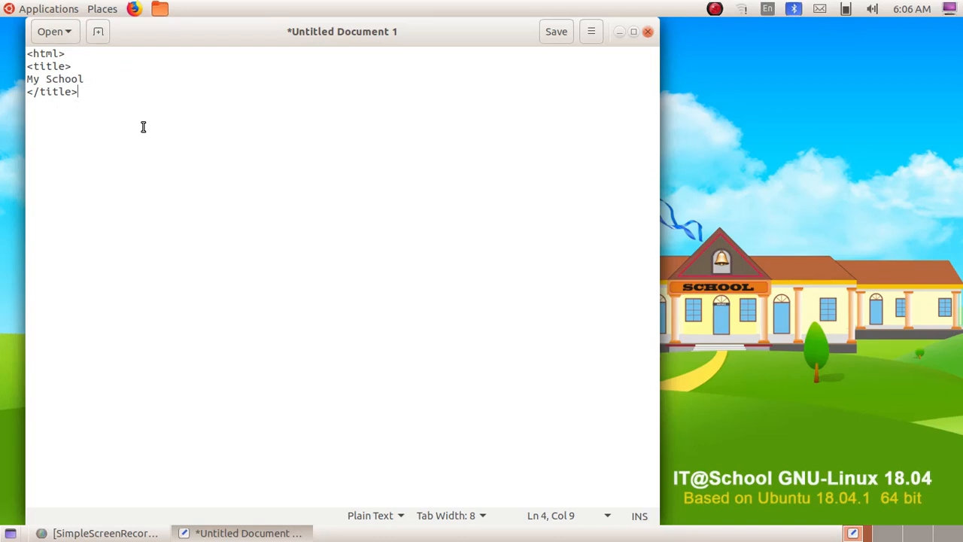
mouse_move(311, 43)
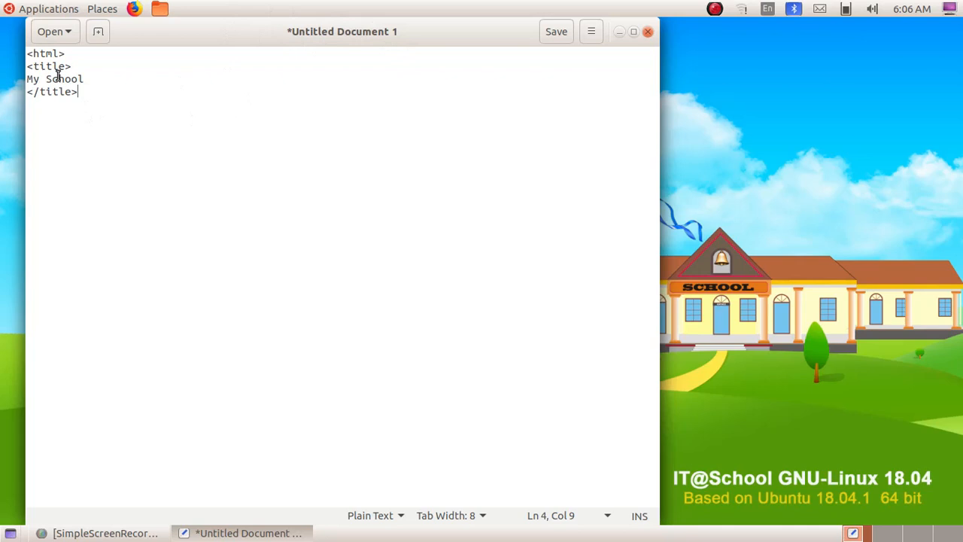
mouse_move(329, 163)
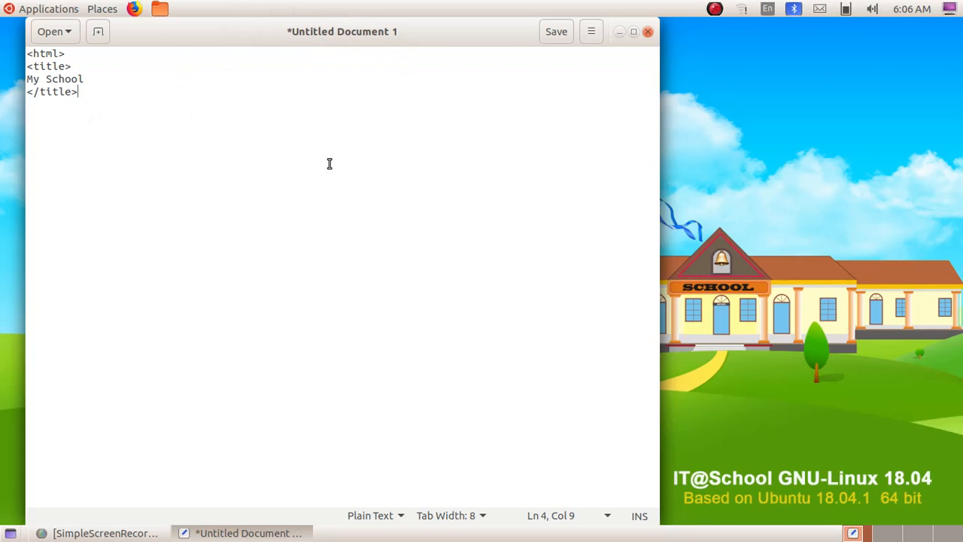
mouse_move(271, 55)
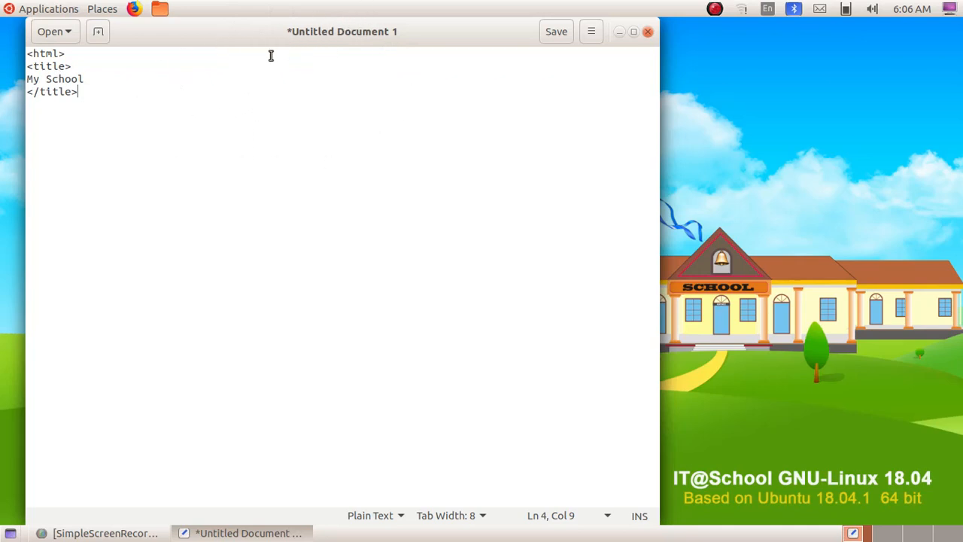
mouse_move(207, 196)
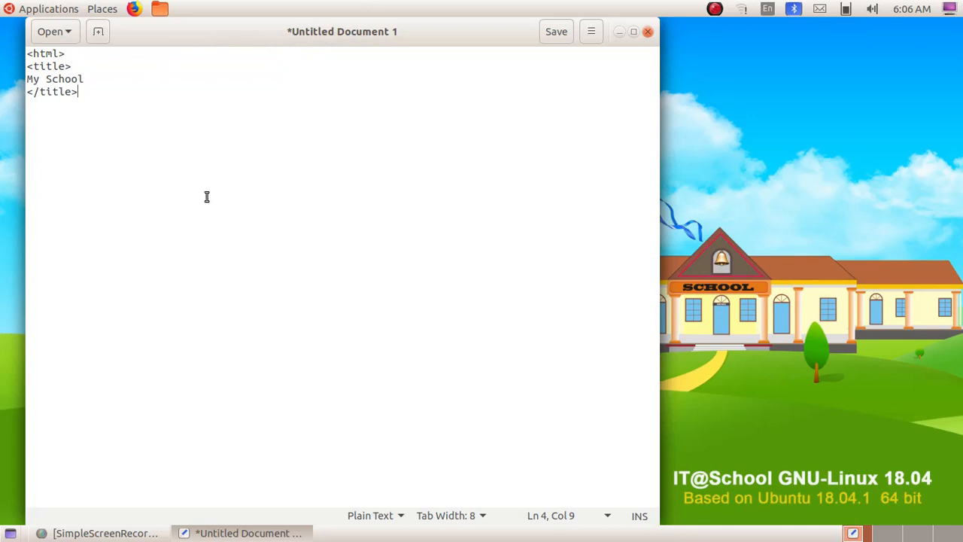
Add a <head> tag followed by the line 'My School 2020-2021'.
key("Return")
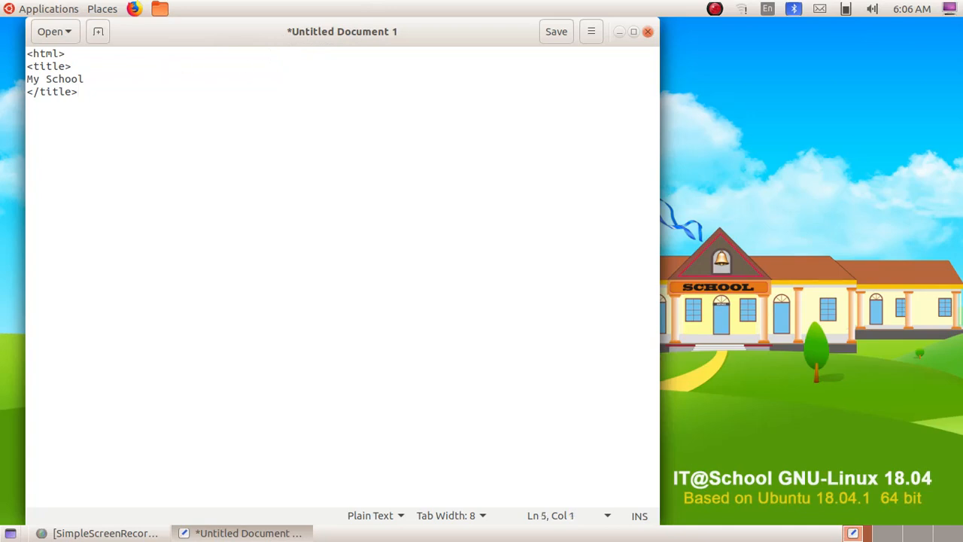
type("<head>")
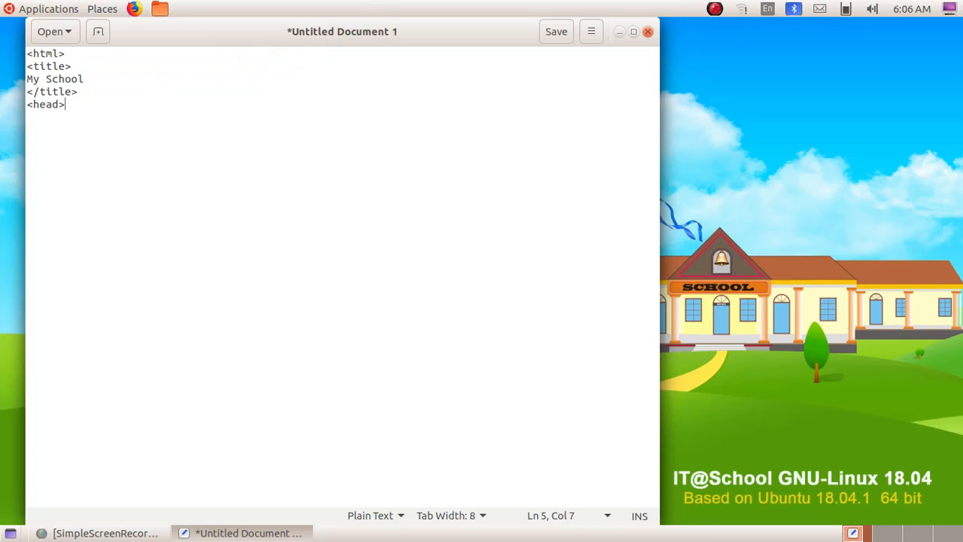
key("Return")
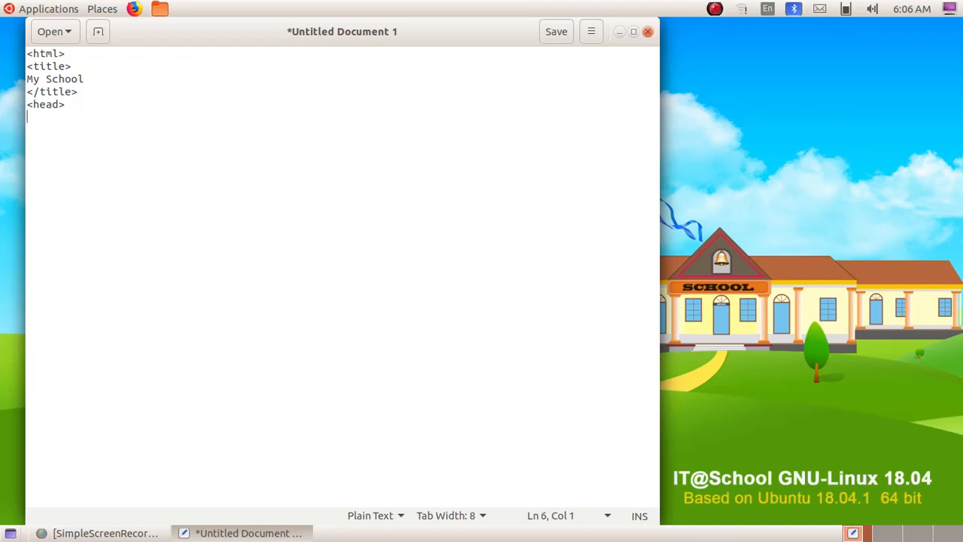
type("My S")
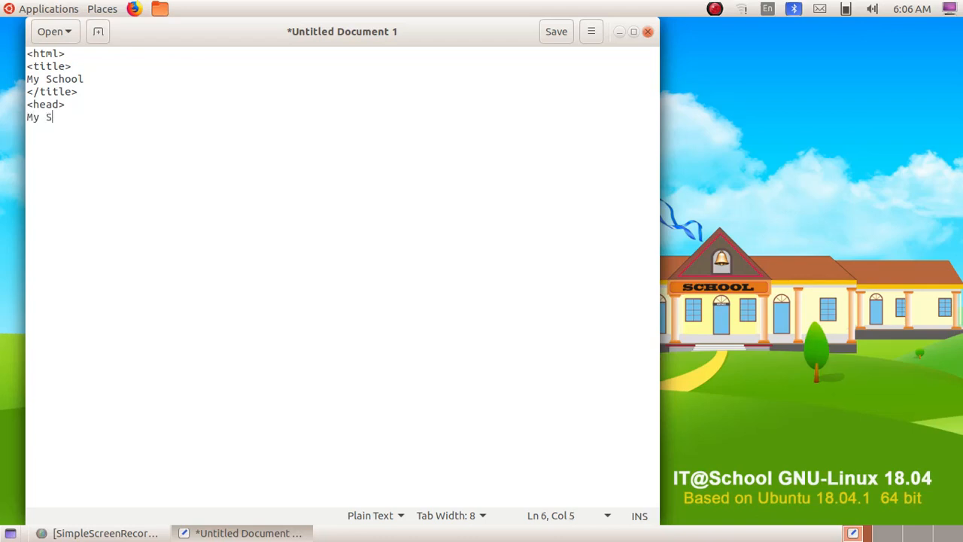
type("chool 202")
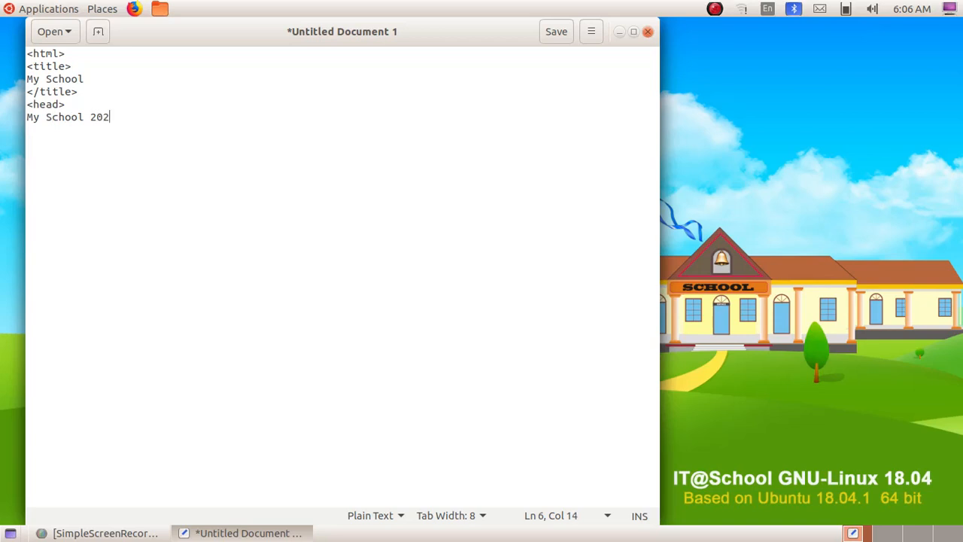
type("0-202")
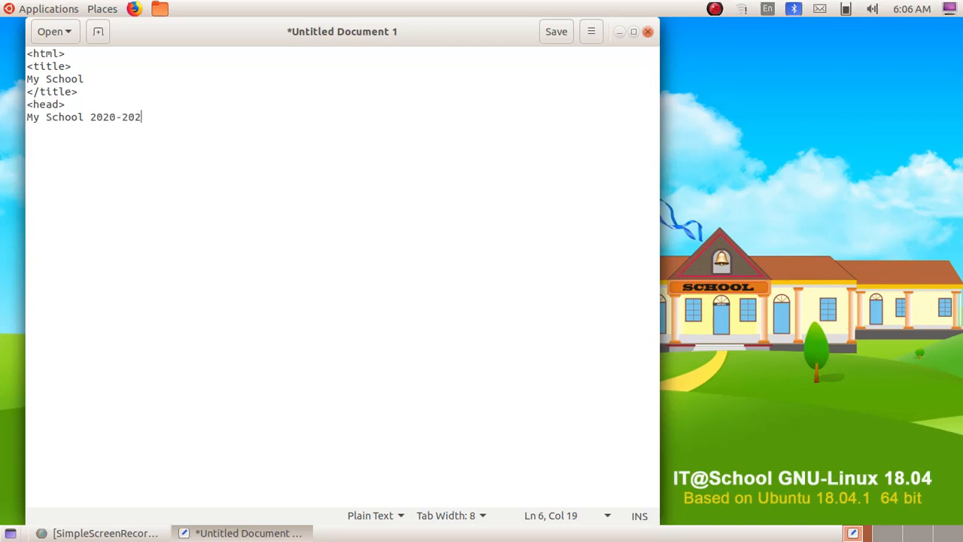
Close the head section with </head> and move to a new line.
key("Return")
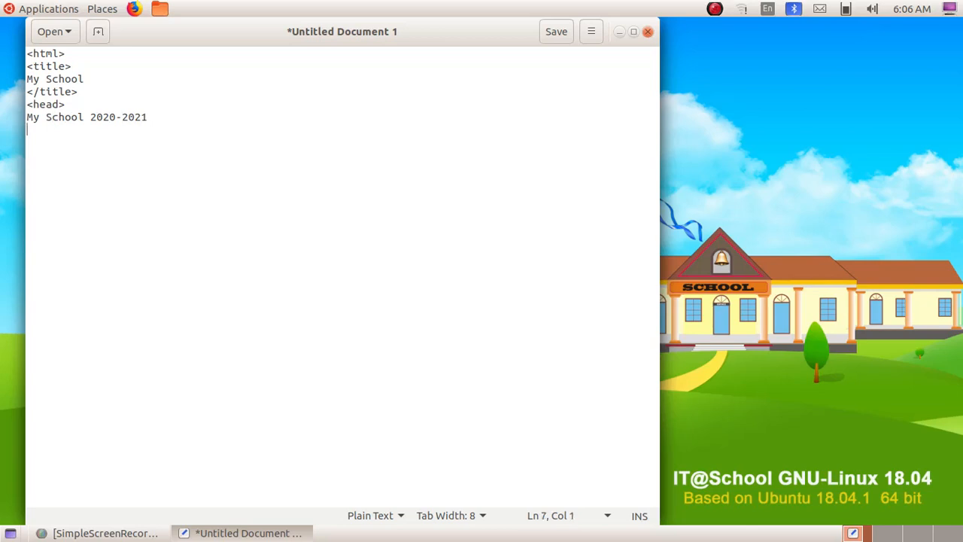
type("<")
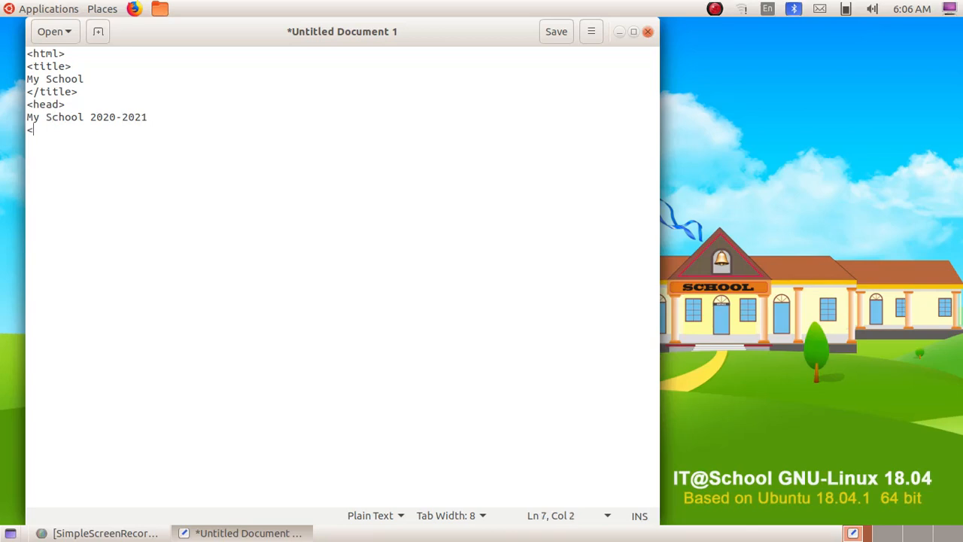
type("/hea")
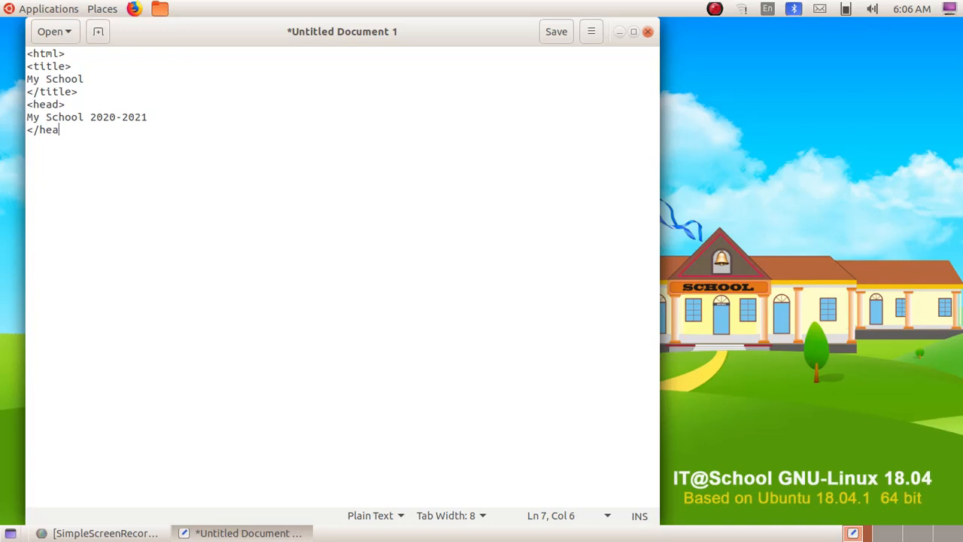
type("d>")
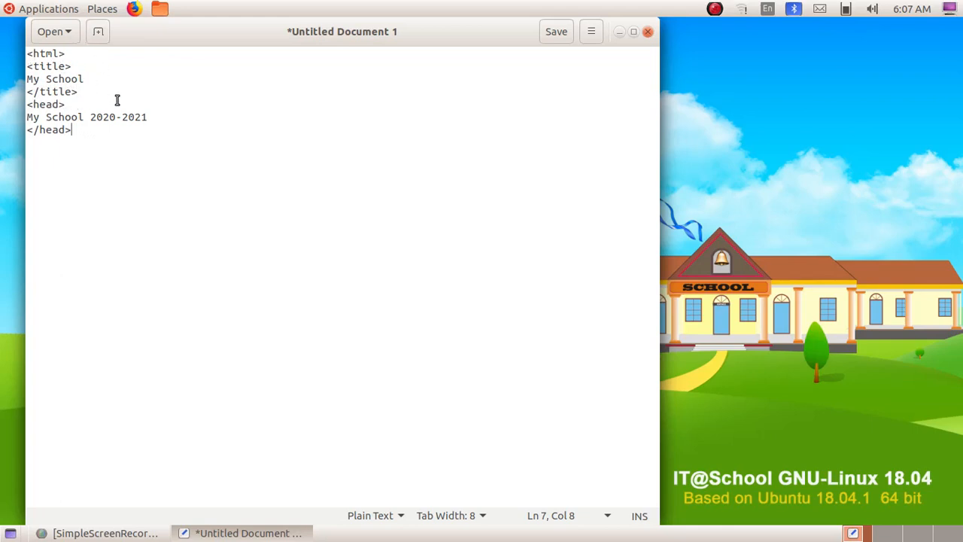
key("Return")
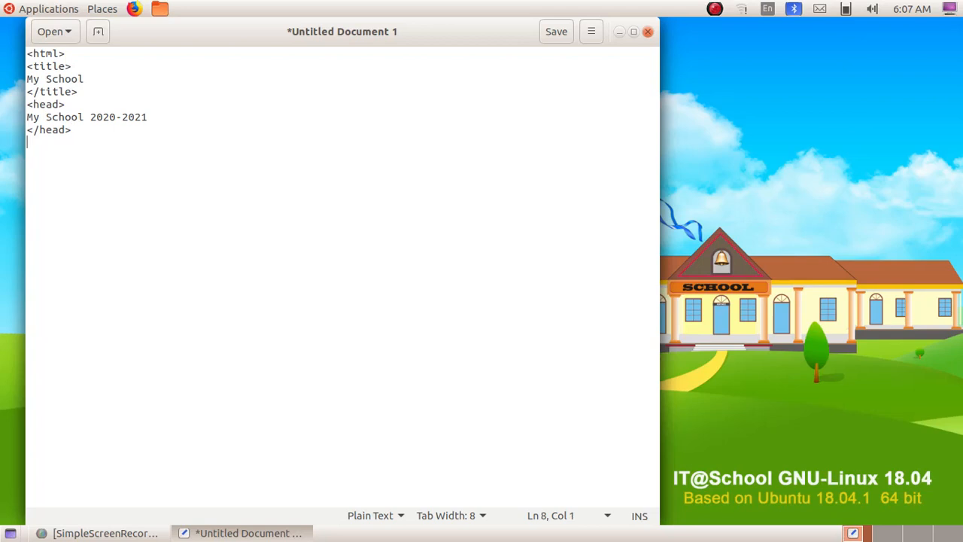
Add an opening <body> tag on its own line.
type("<body")
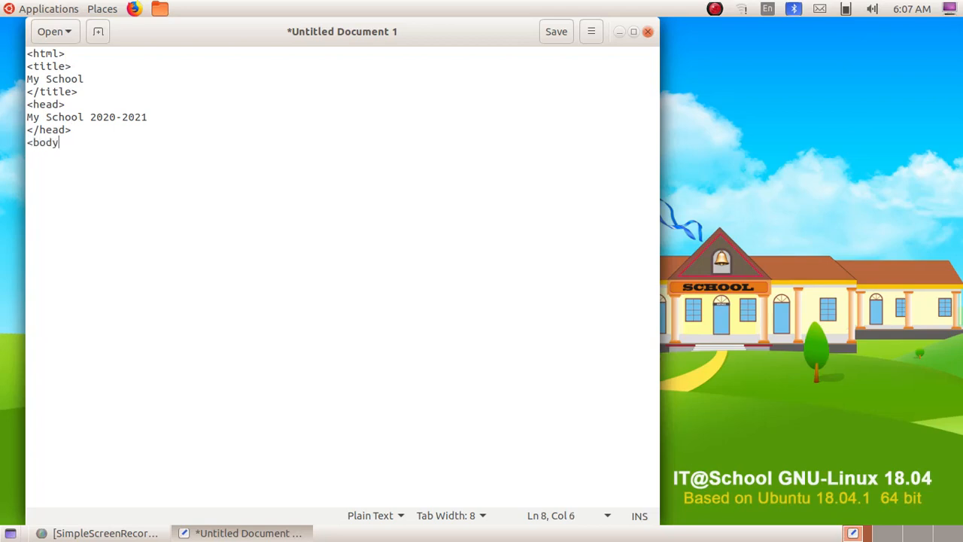
type(">")
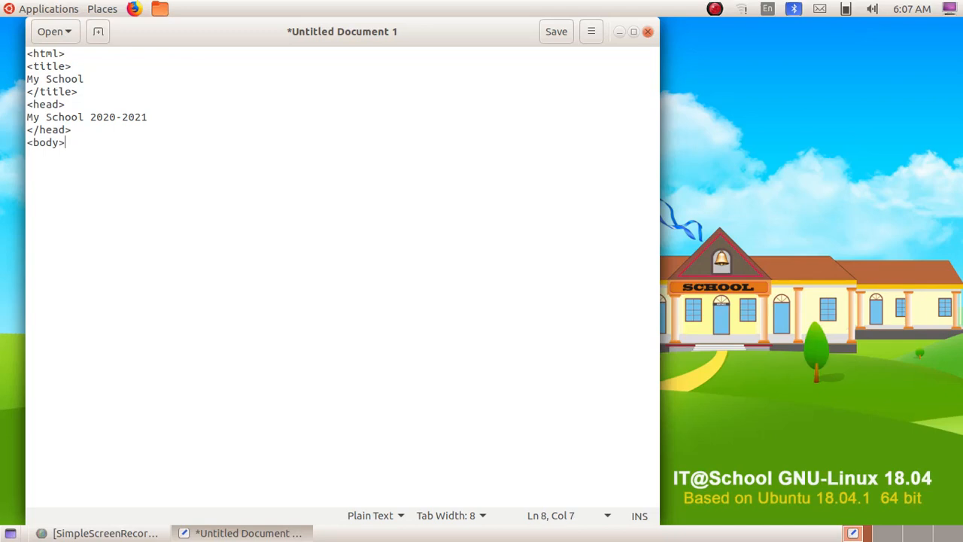
key("Return")
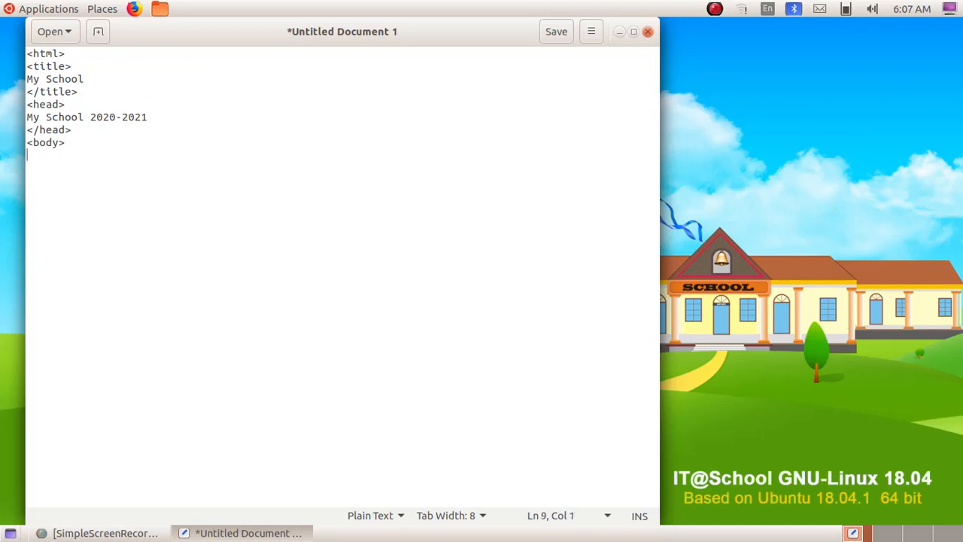
Write 'My School is in Kerala. I love my school. I have lot of friends at School'.
type("My Sch")
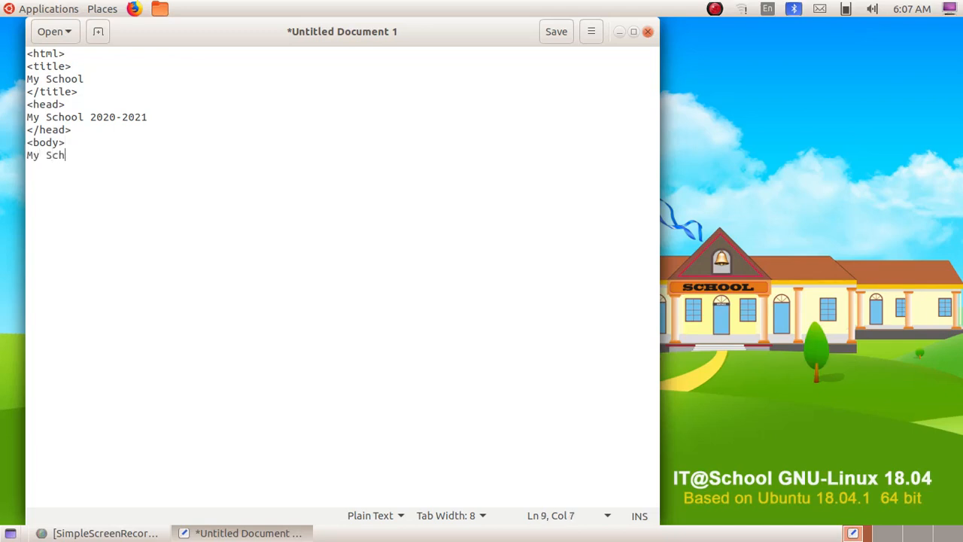
type("ool is")
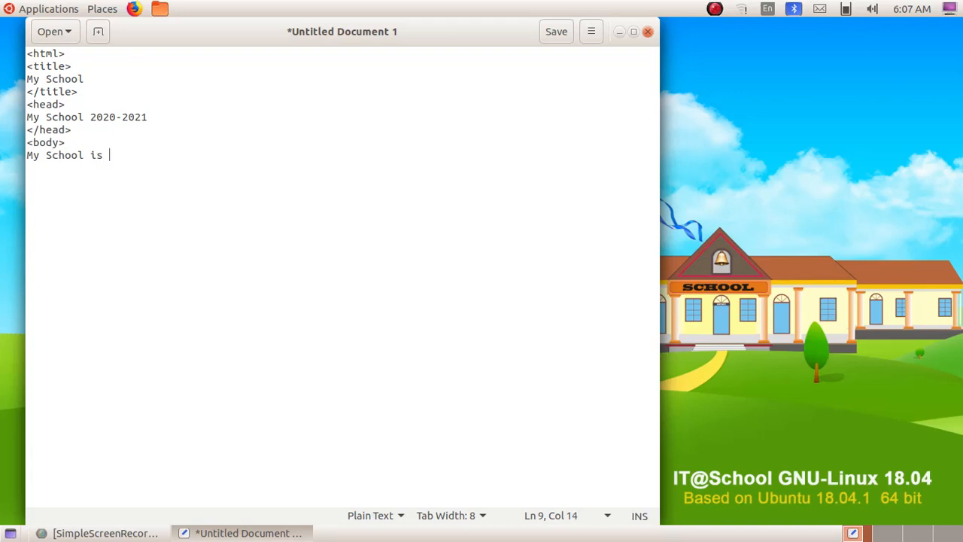
type("in Kerala. I lo")
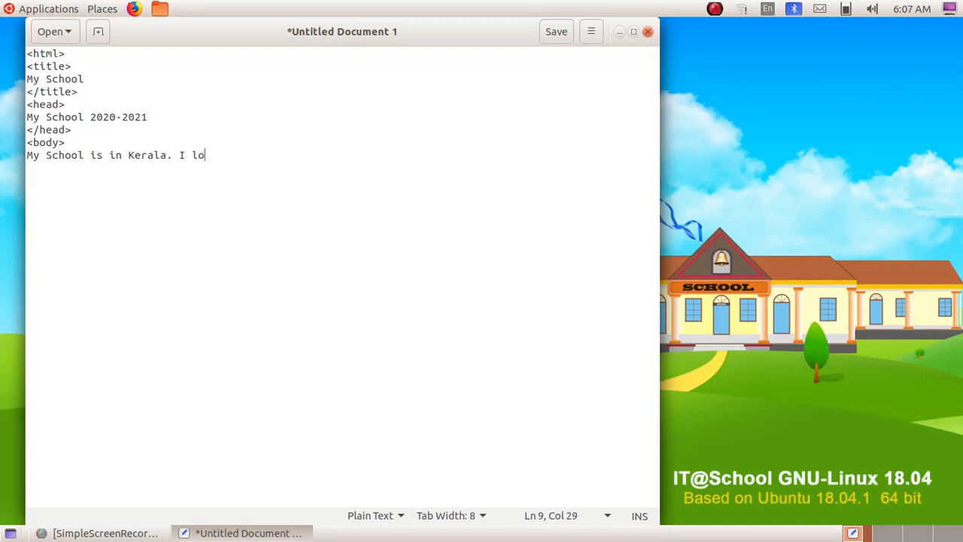
type("ve my")
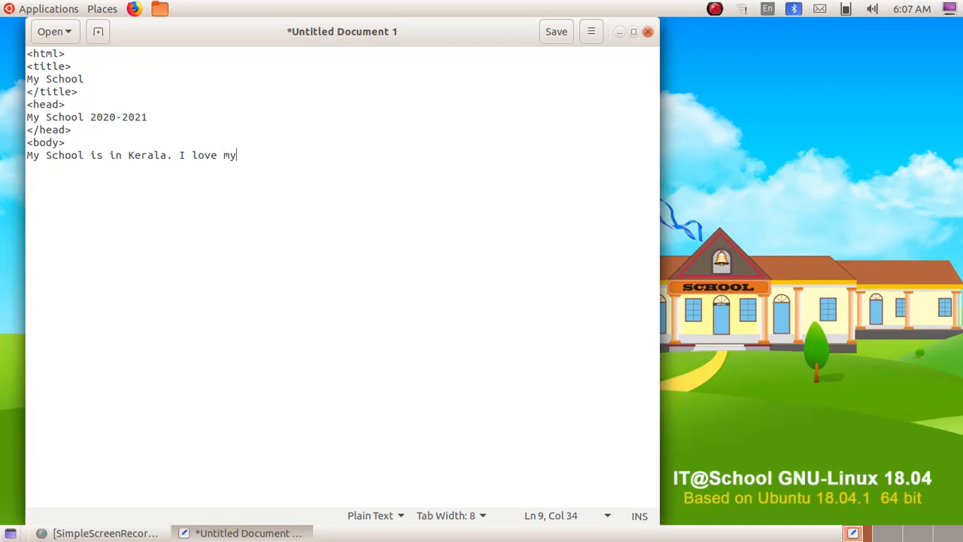
type("school. I have")
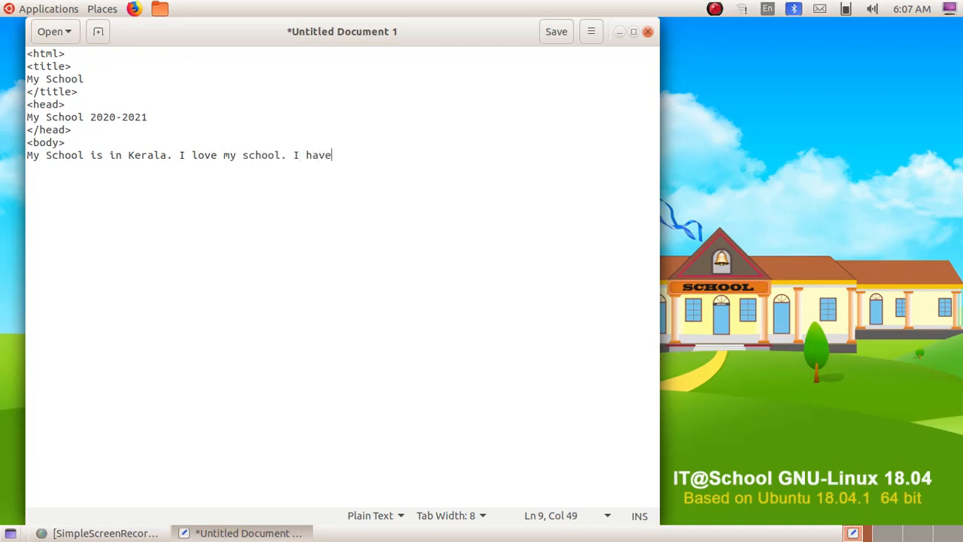
type("lot of friends")
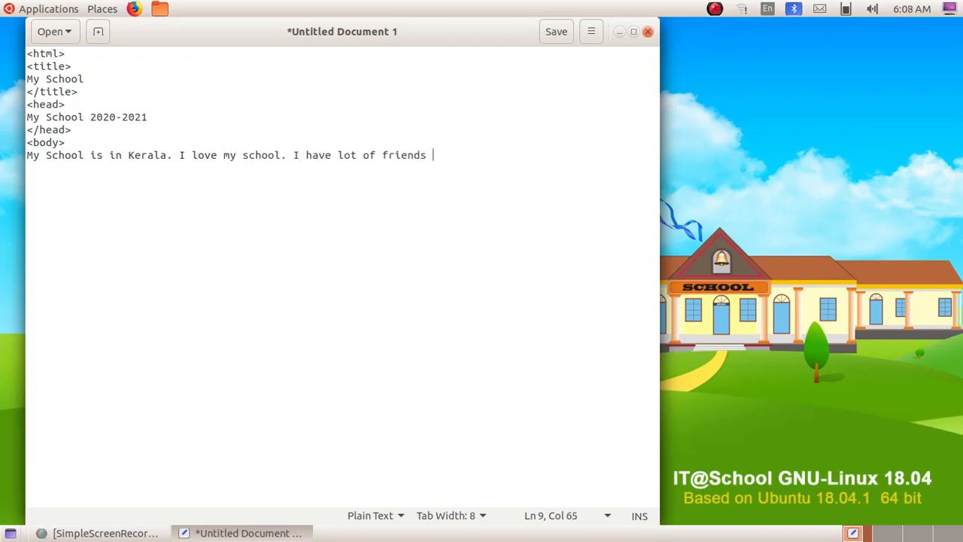
type("at Sch")
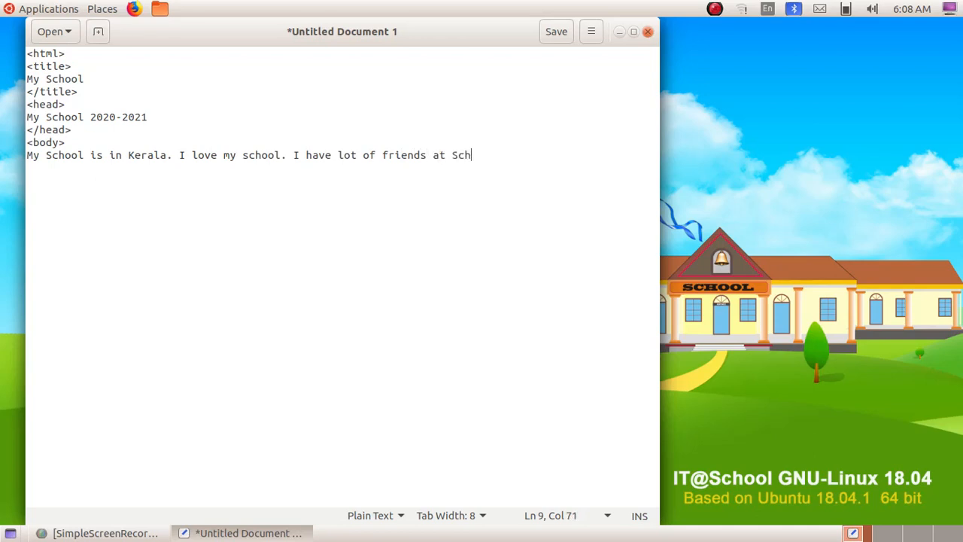
type("ool.")
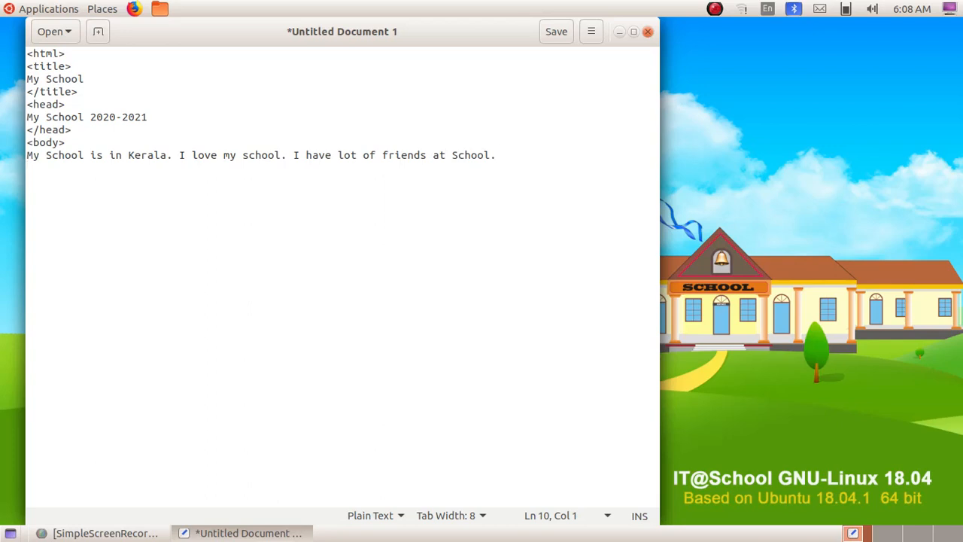
Close the page with </body> and </html> end tags.
type("<")
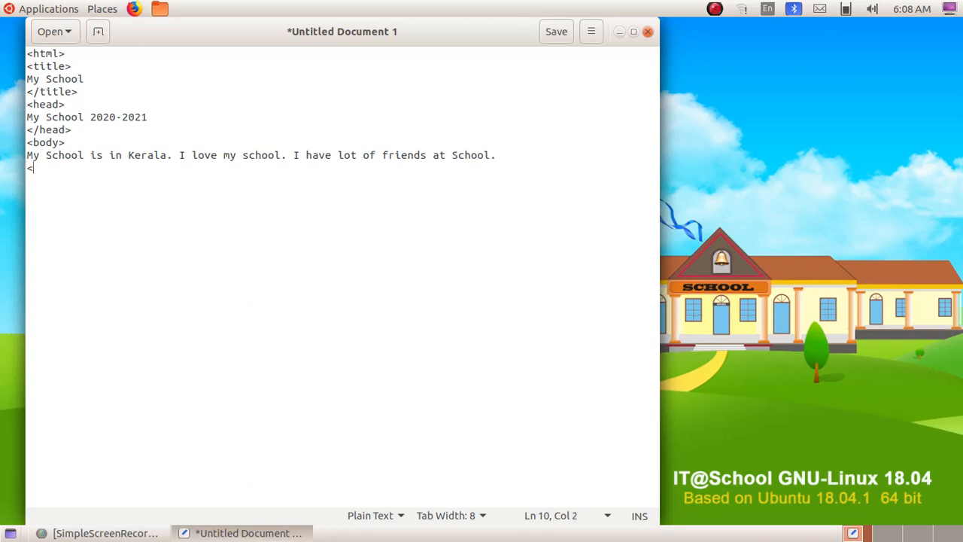
type("/bo")
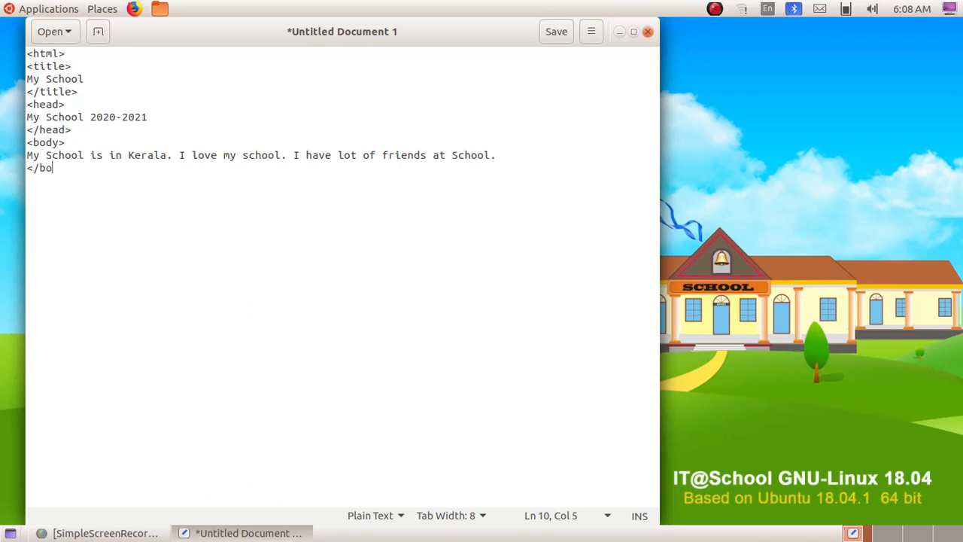
type("dy")
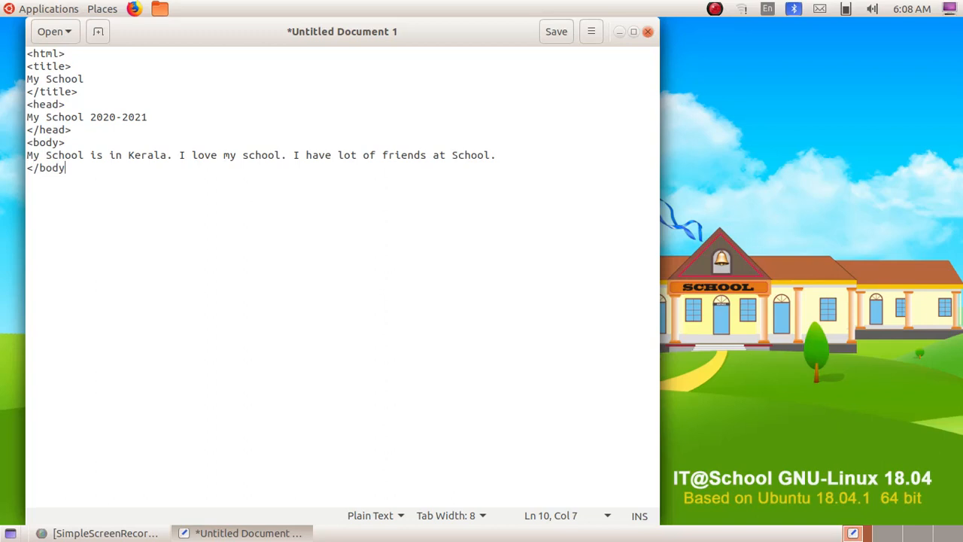
key("Return")
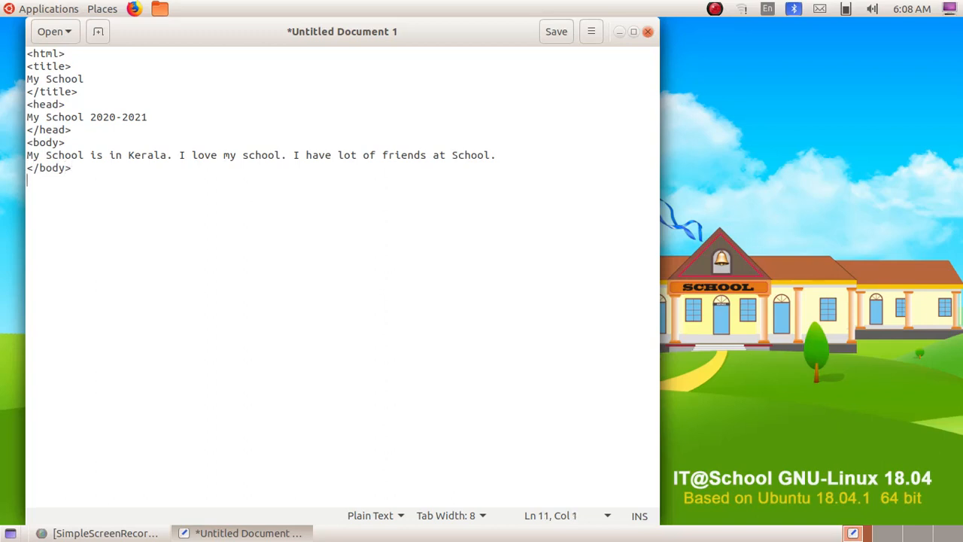
type("</h")
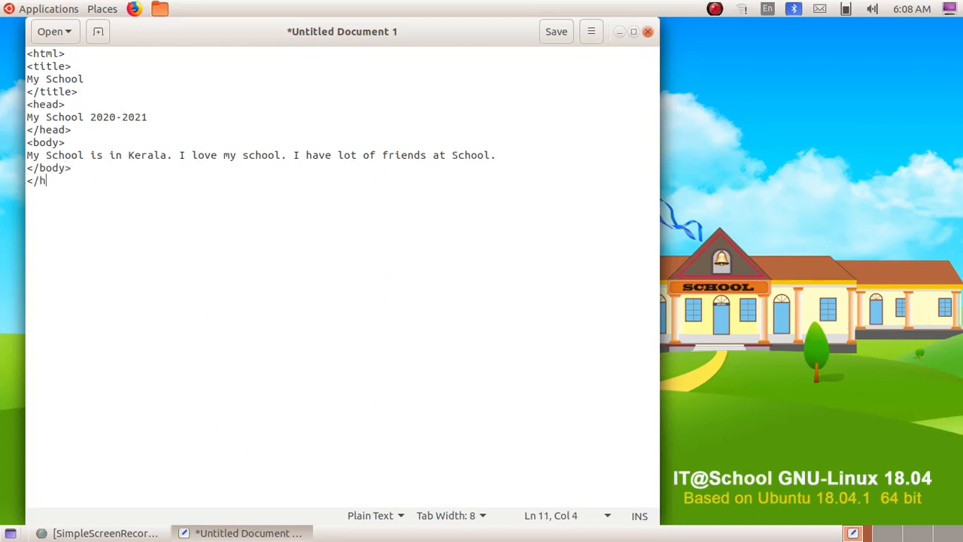
type("tml")
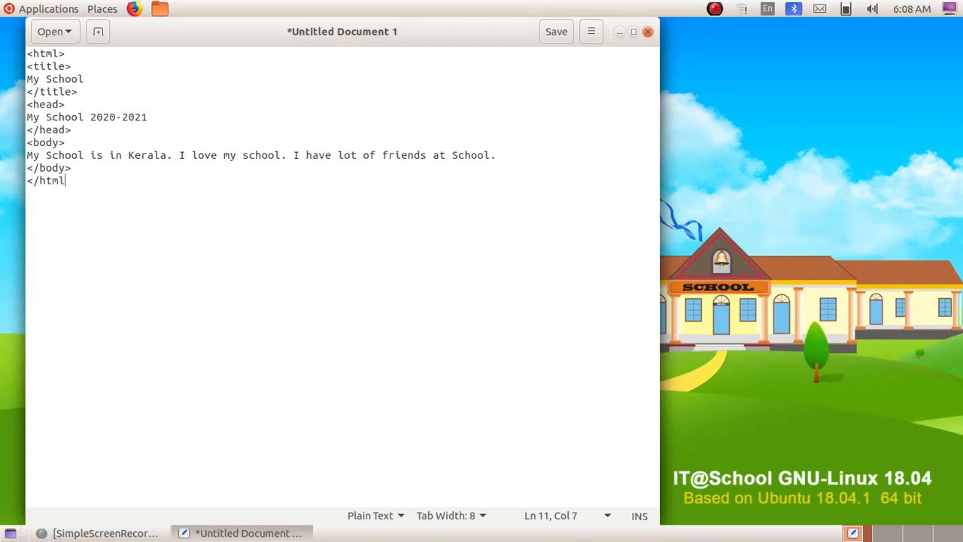
type(">")
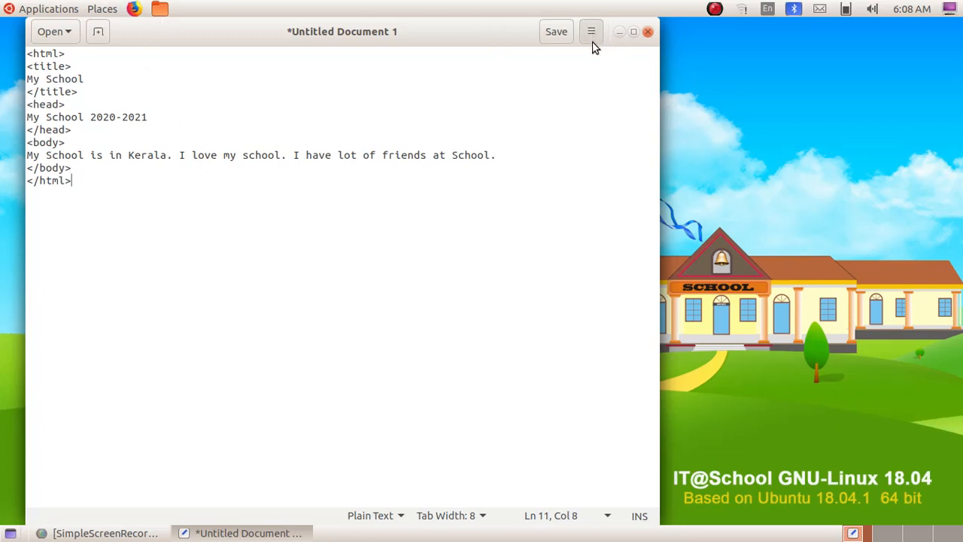
Save the document as 'Program 1.html' in the Students_Works_9 folder.
left_click(591, 30)
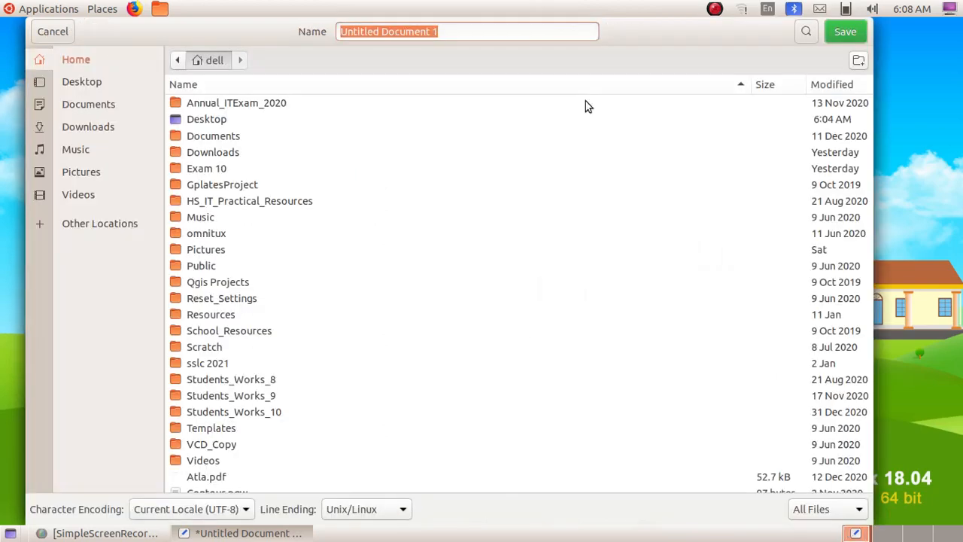
mouse_move(248, 399)
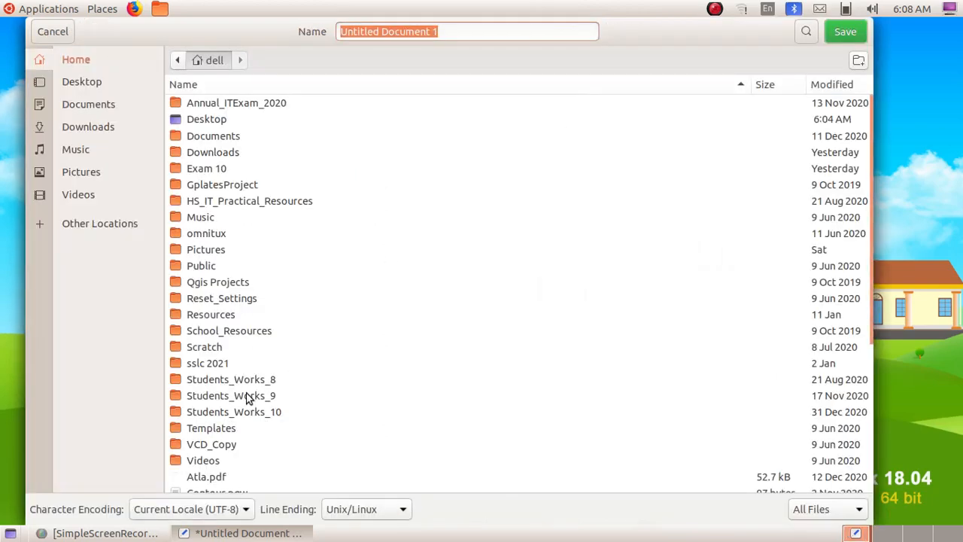
double_click(232, 394)
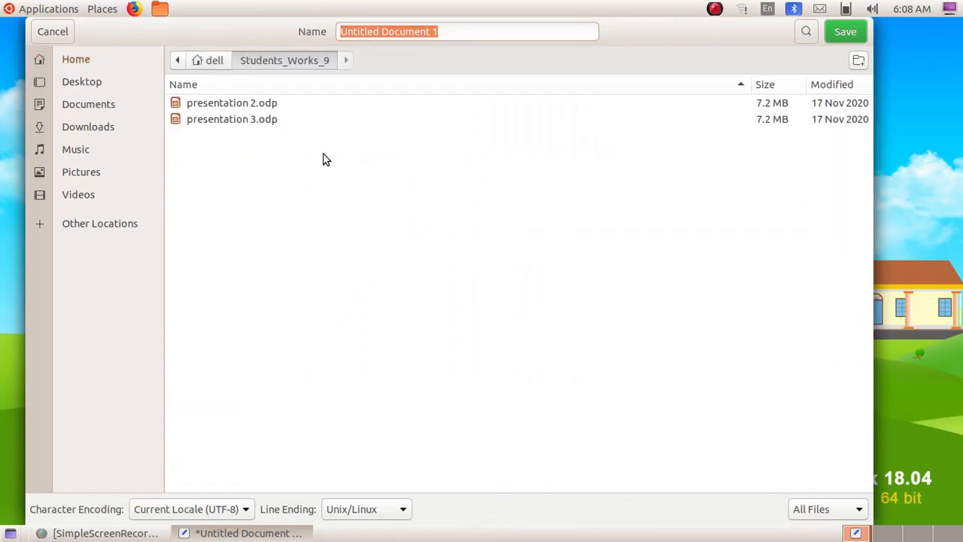
mouse_move(467, 90)
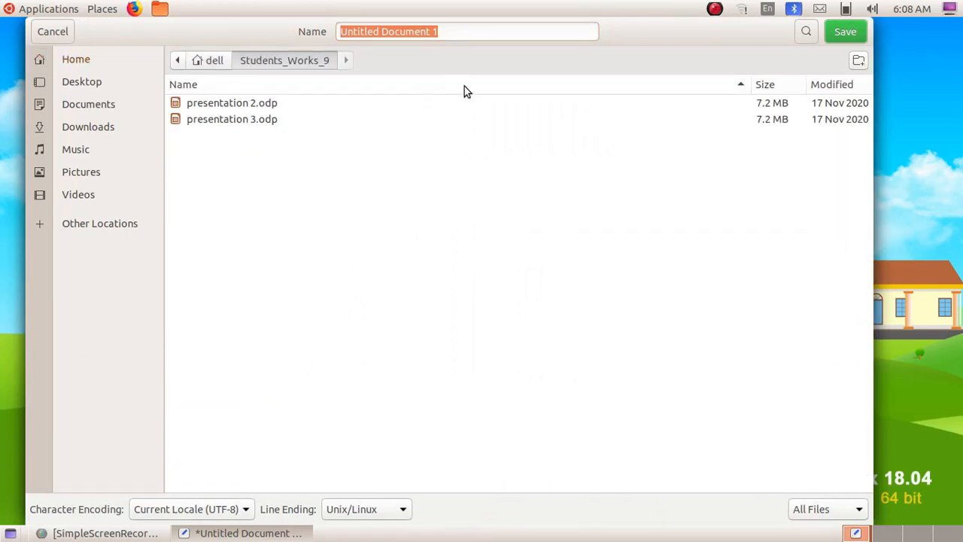
type("Program")
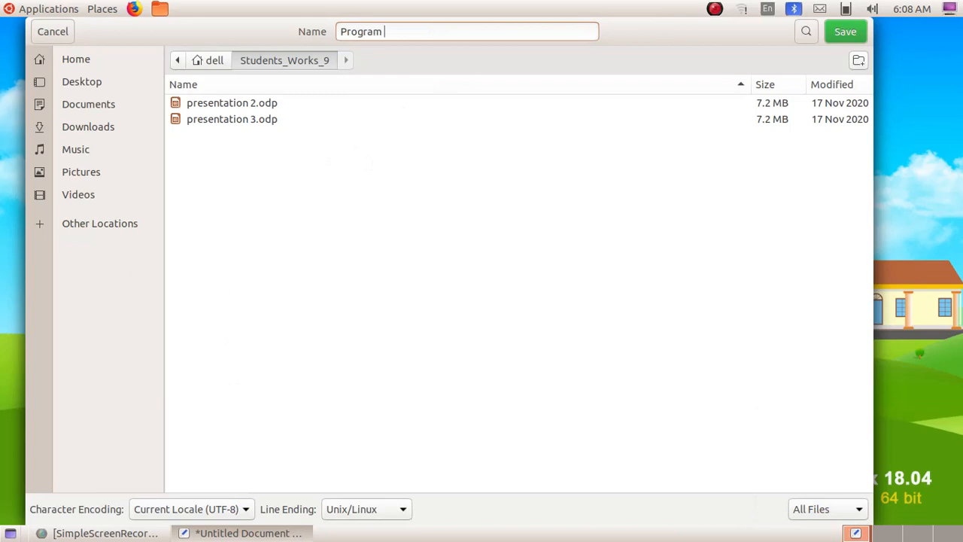
type("1.html")
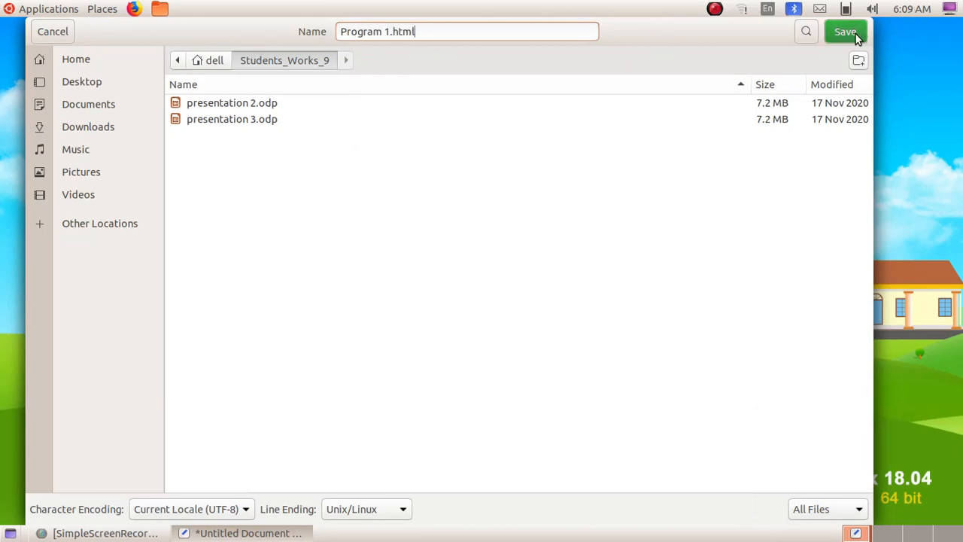
left_click(846, 31)
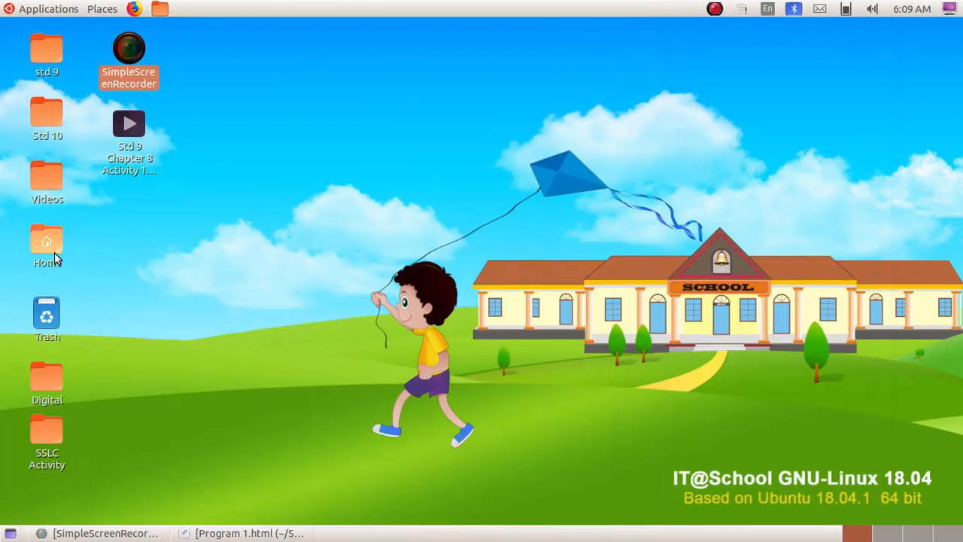
Browse from the Home folder into Students_Works_9 showing Program 1.html.
double_click(47, 241)
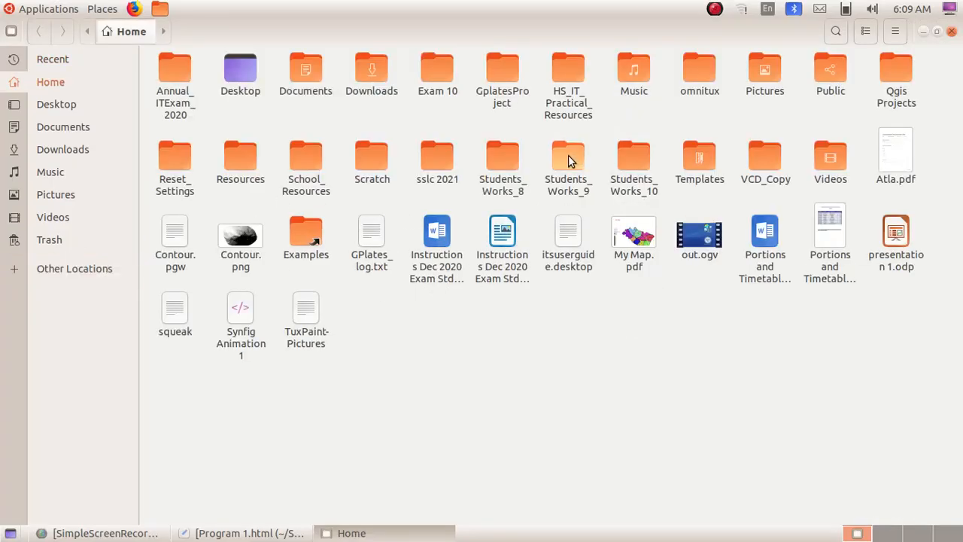
double_click(569, 158)
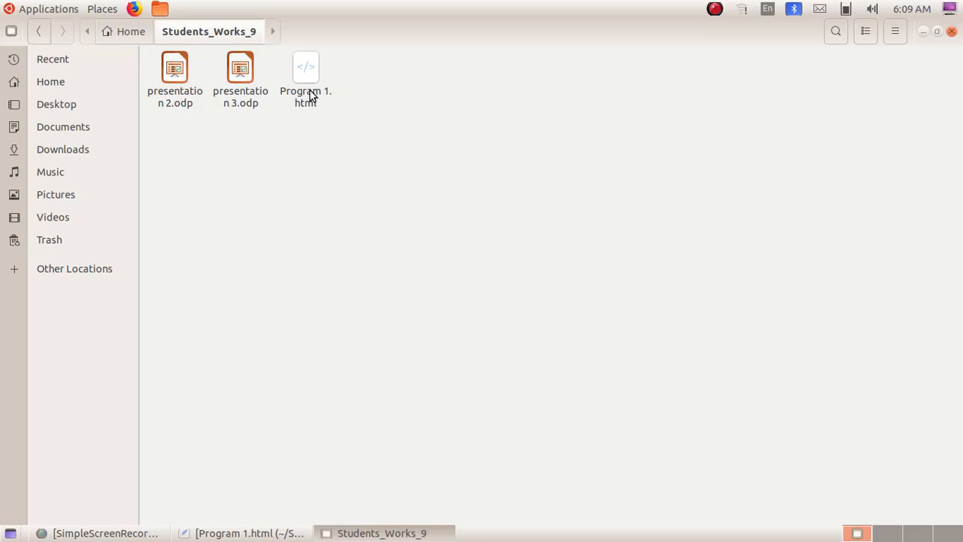
View Program 1.html in Firefox with title 'My School' and the school text.
double_click(305, 75)
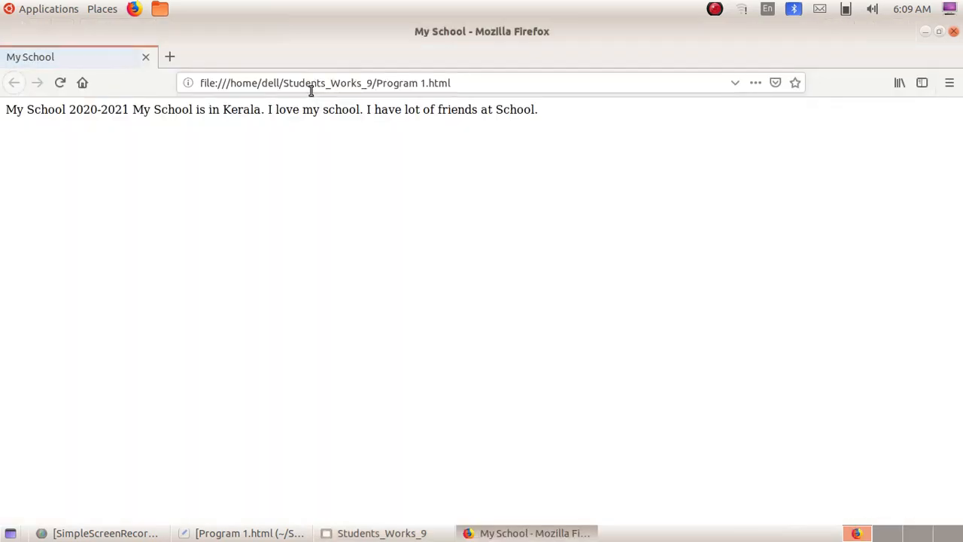
mouse_move(505, 31)
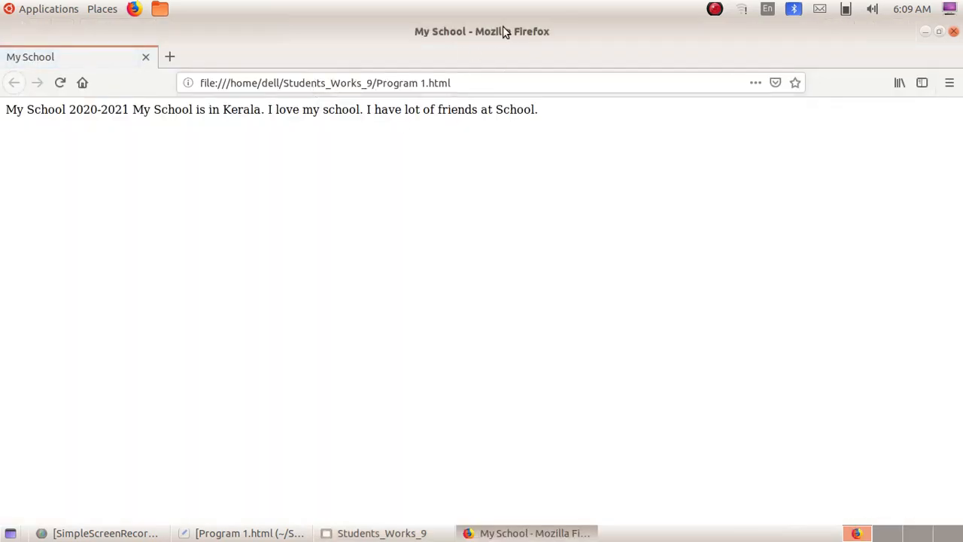
mouse_move(401, 48)
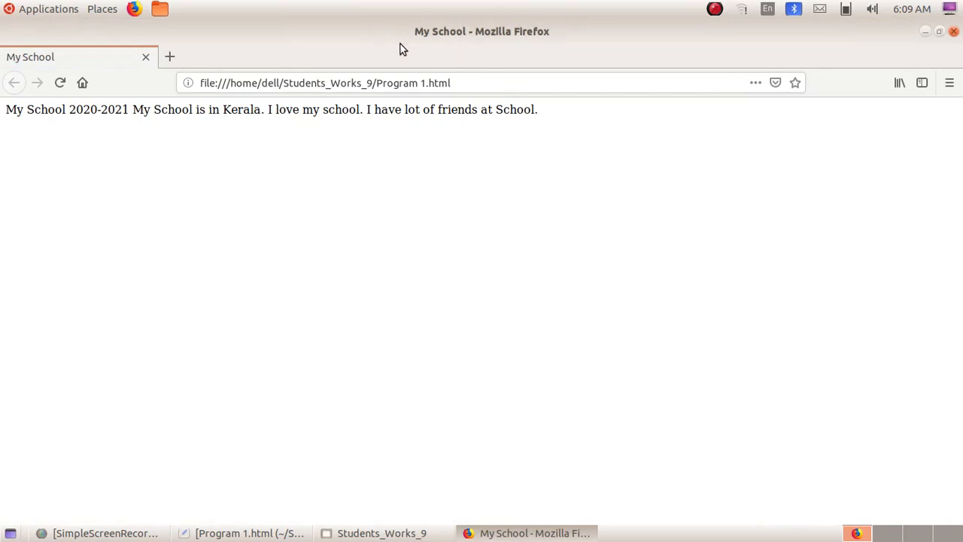
mouse_move(448, 21)
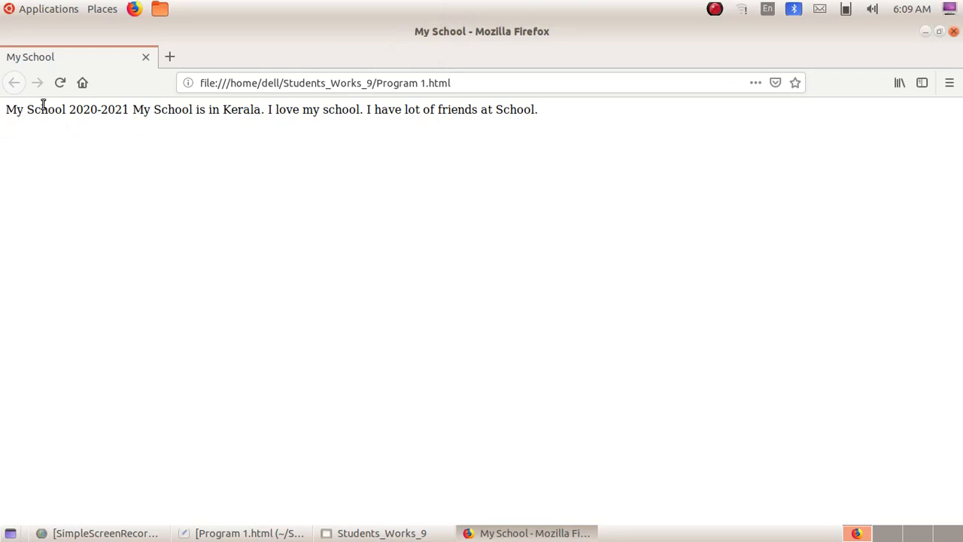
mouse_move(135, 102)
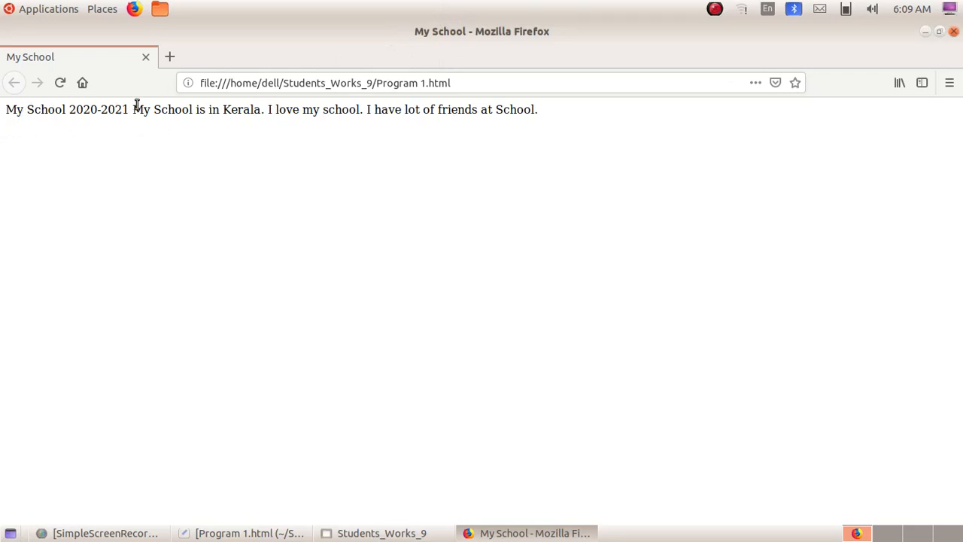